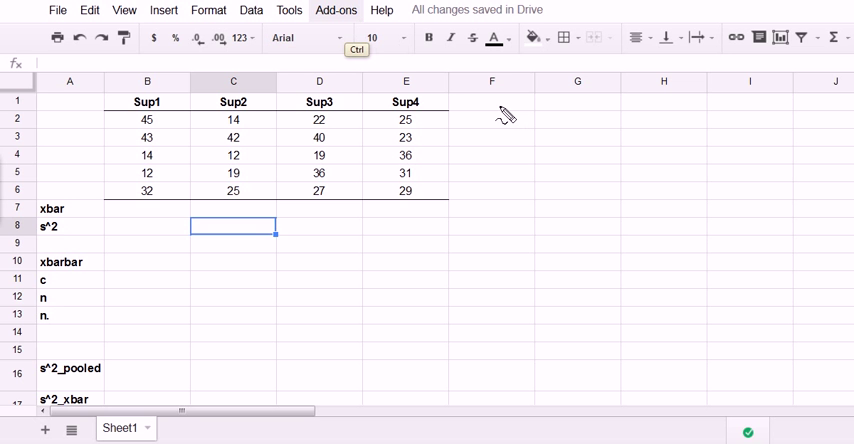
{"action": "mouse_move", "coordinate": [504, 118]}
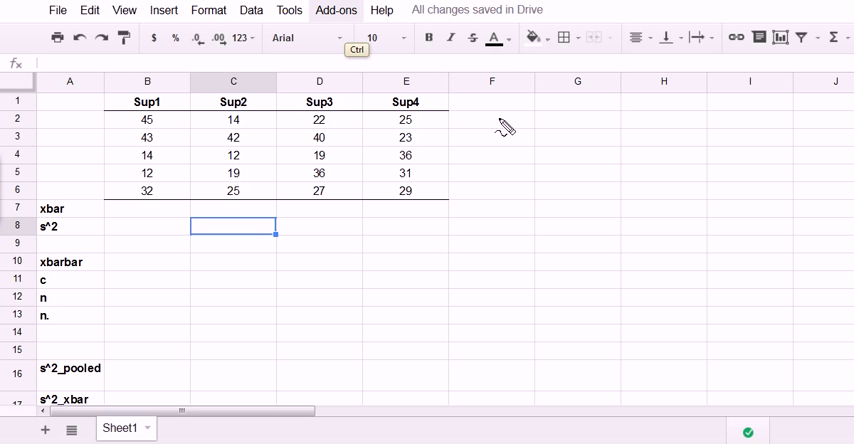
{"action": "mouse_move", "coordinate": [512, 124]}
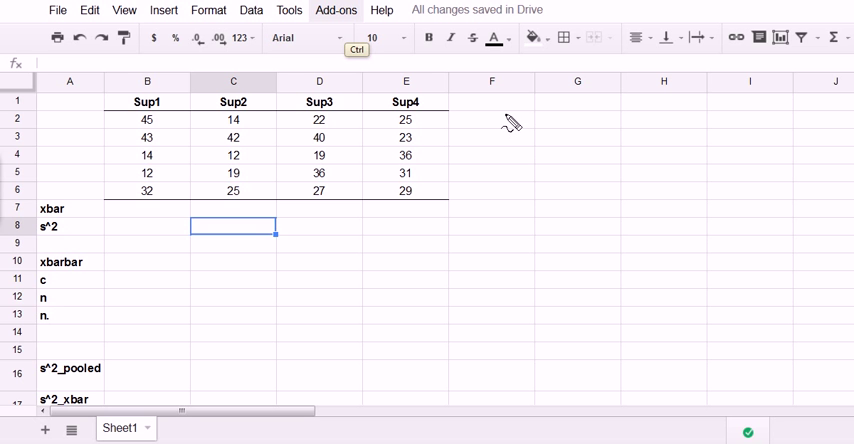
{"action": "mouse_move", "coordinate": [688, 96]}
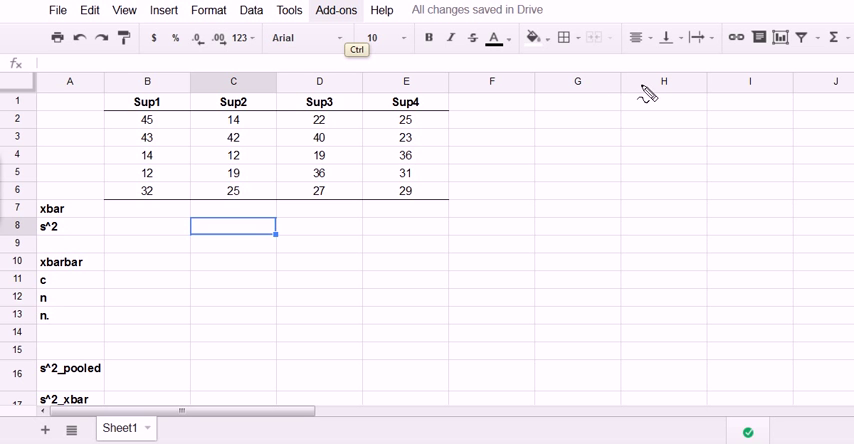
{"action": "mouse_move", "coordinate": [570, 96]}
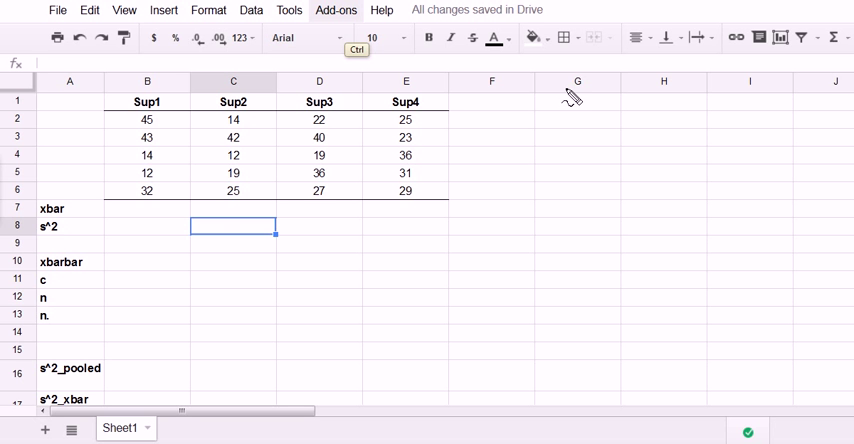
{"action": "mouse_move", "coordinate": [132, 118]}
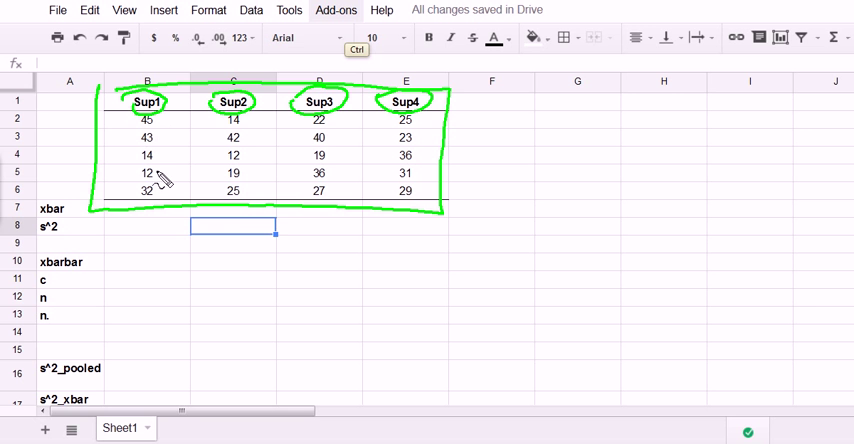
{"action": "mouse_move", "coordinate": [412, 140]}
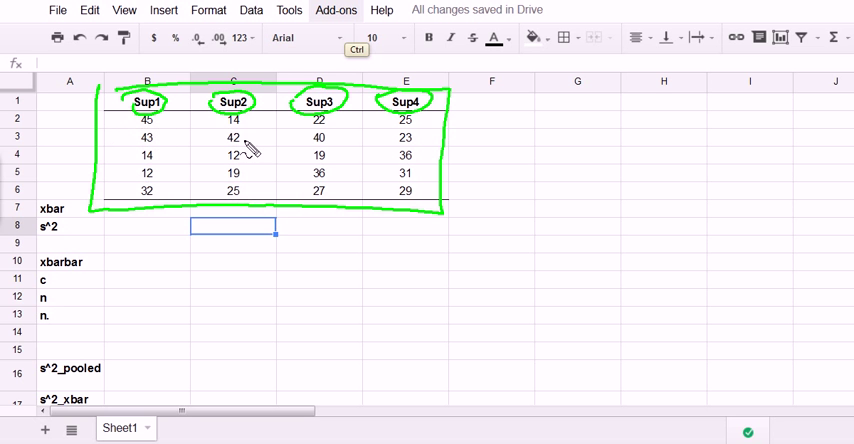
{"action": "mouse_move", "coordinate": [384, 152]}
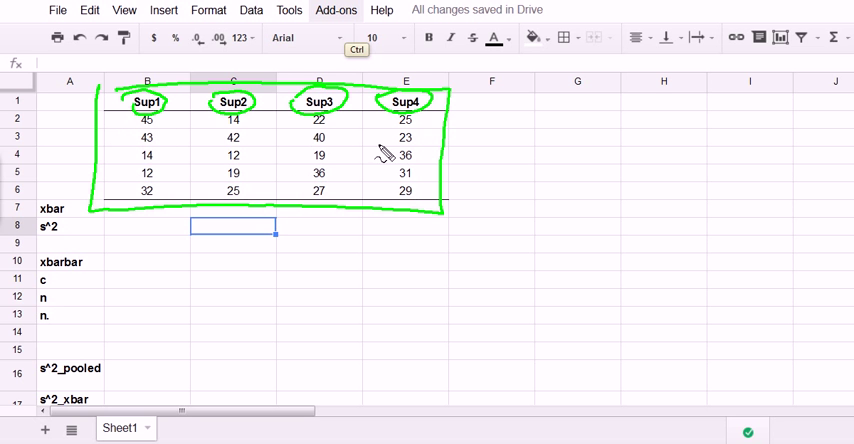
{"action": "mouse_move", "coordinate": [608, 172]}
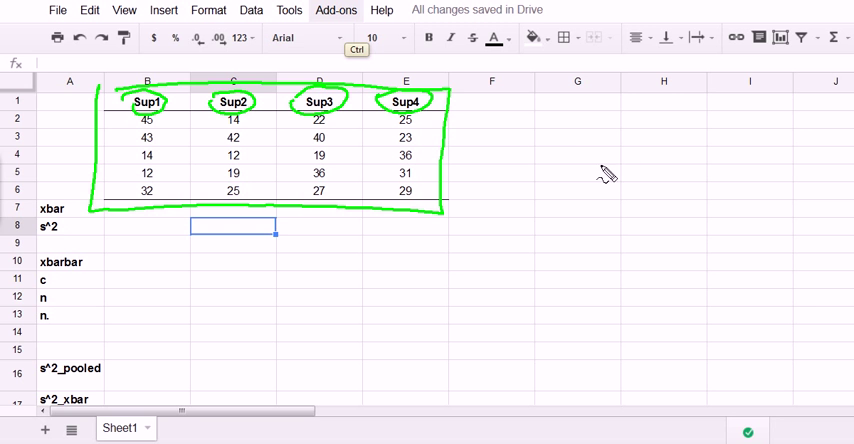
{"action": "mouse_move", "coordinate": [598, 188]}
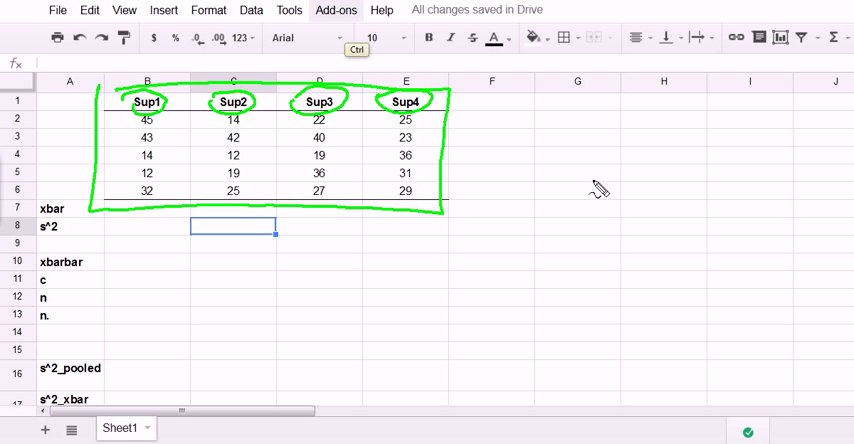
{"action": "mouse_move", "coordinate": [588, 180]}
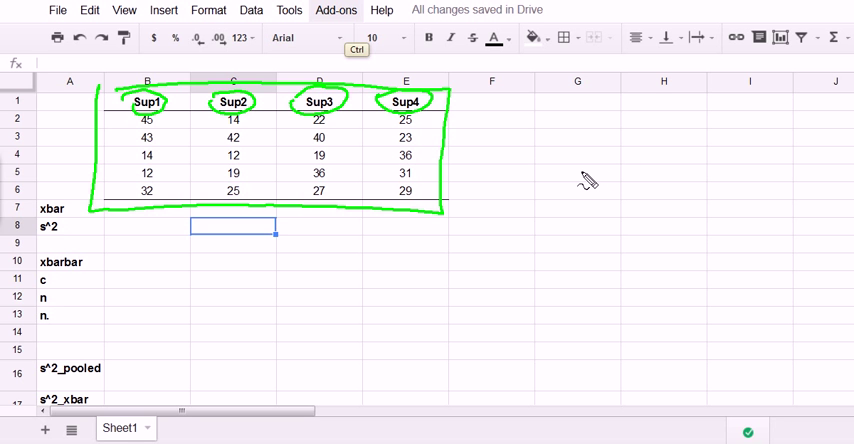
{"action": "mouse_move", "coordinate": [518, 118]}
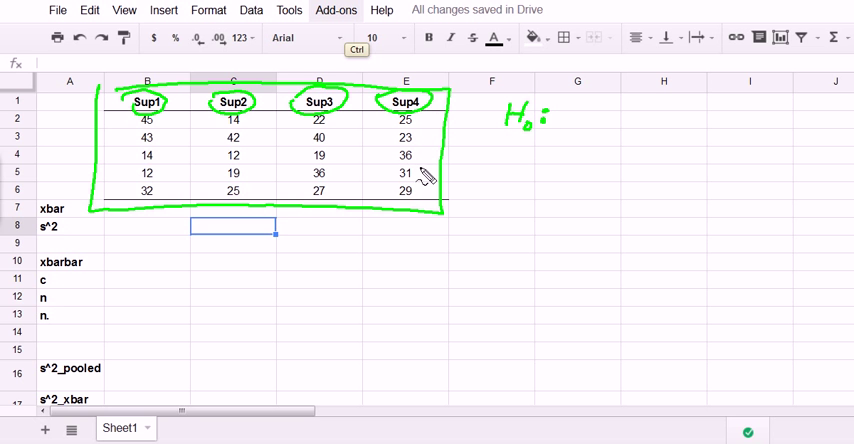
{"action": "mouse_move", "coordinate": [558, 142]}
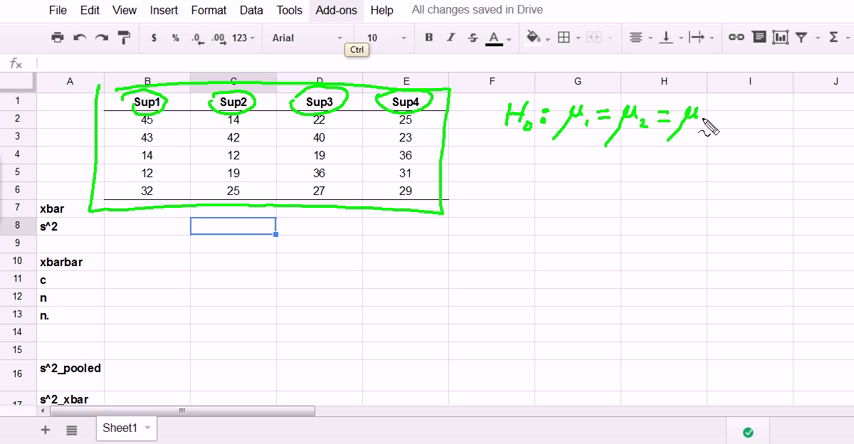
{"action": "mouse_move", "coordinate": [720, 120]}
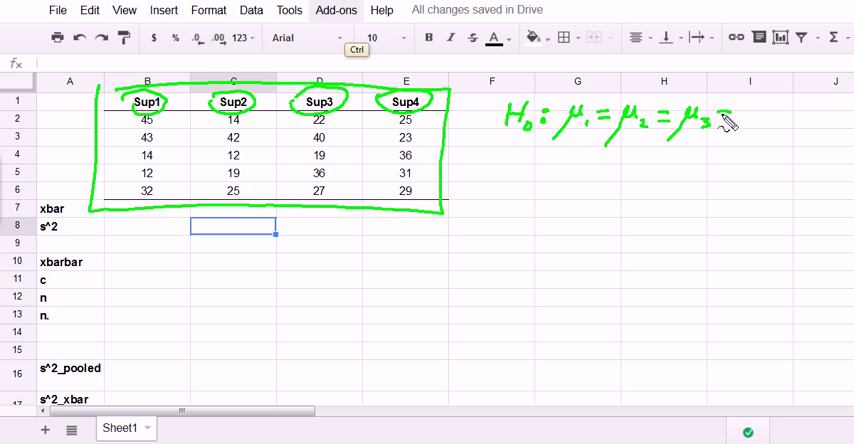
{"action": "mouse_move", "coordinate": [730, 136]}
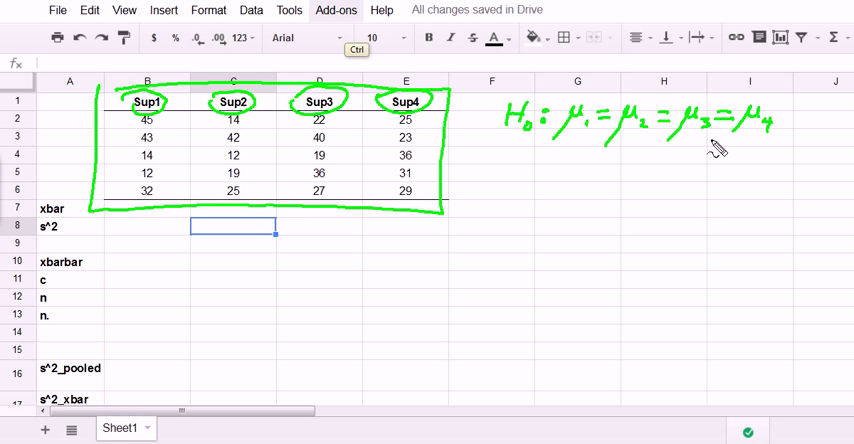
{"action": "mouse_move", "coordinate": [522, 148]}
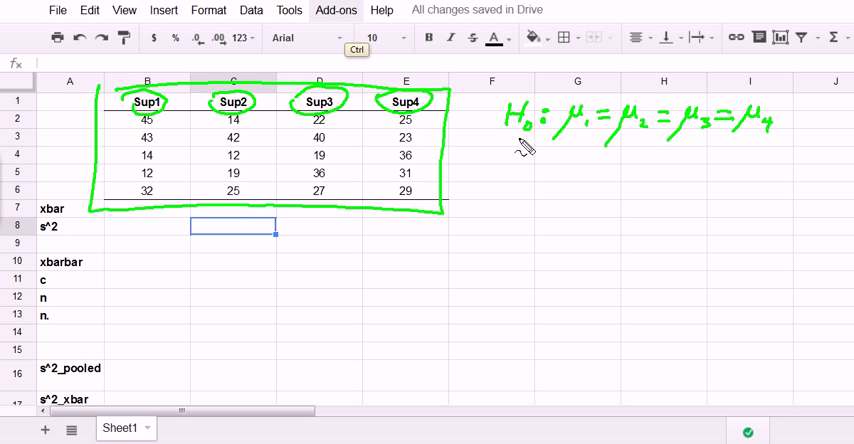
{"action": "mouse_move", "coordinate": [556, 156]}
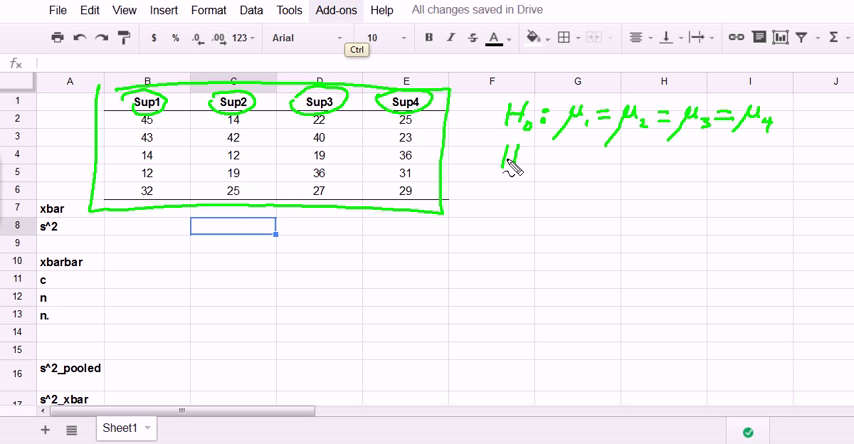
{"action": "mouse_move", "coordinate": [520, 168]}
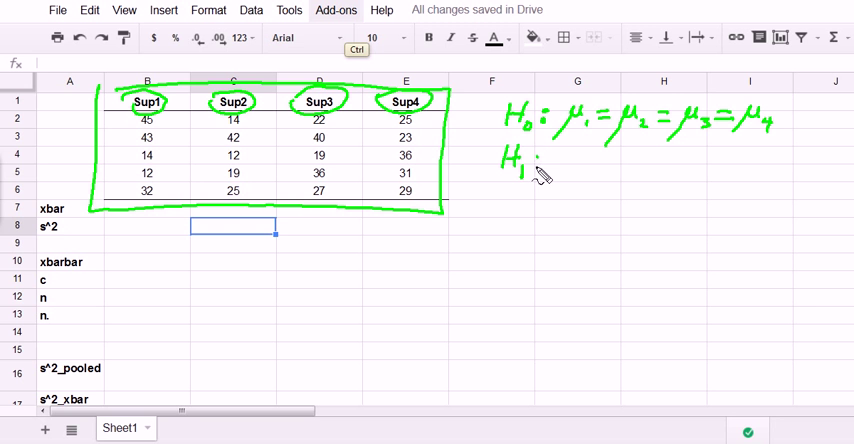
{"action": "mouse_move", "coordinate": [570, 168]}
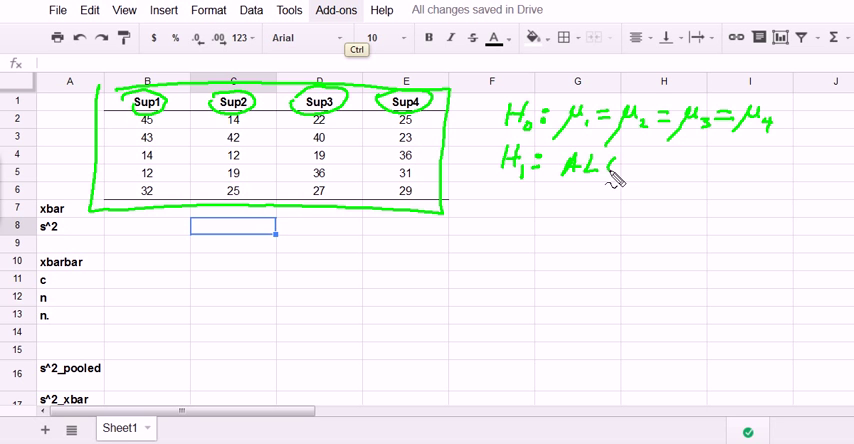
Select the supplier data and the xbar and s^2 label cells to prepare the summary rows.
{"action": "left_click_drag", "start_coordinate": [600, 170], "coordinate": [650, 170]}
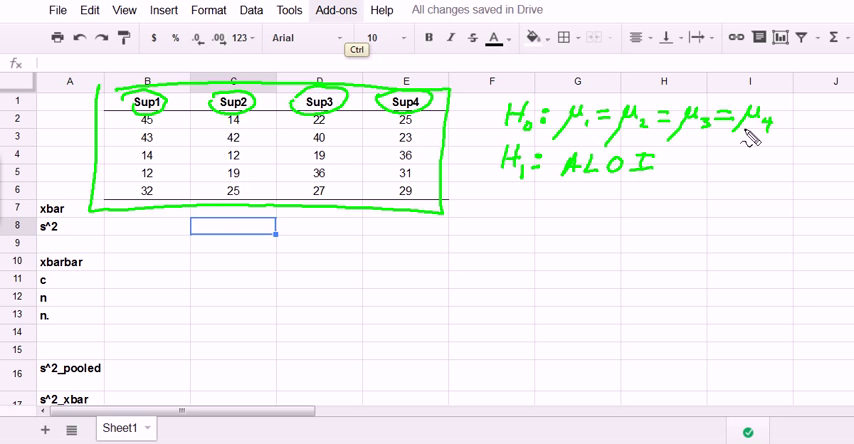
{"action": "mouse_move", "coordinate": [536, 192]}
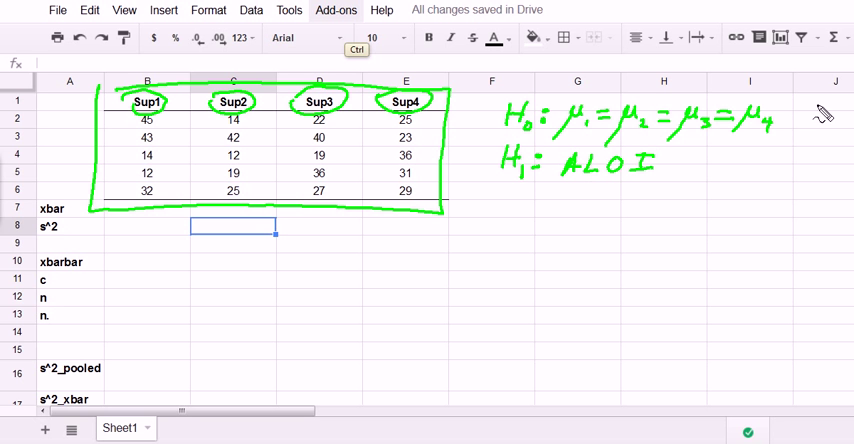
{"action": "mouse_move", "coordinate": [590, 198]}
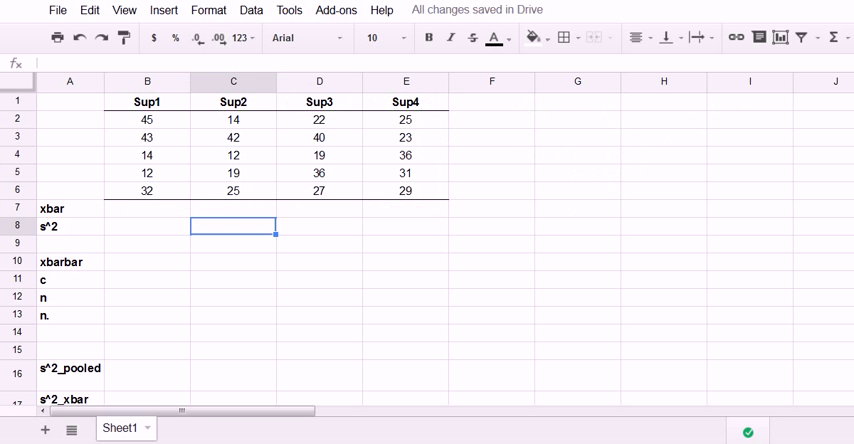
{"action": "mouse_move", "coordinate": [558, 292]}
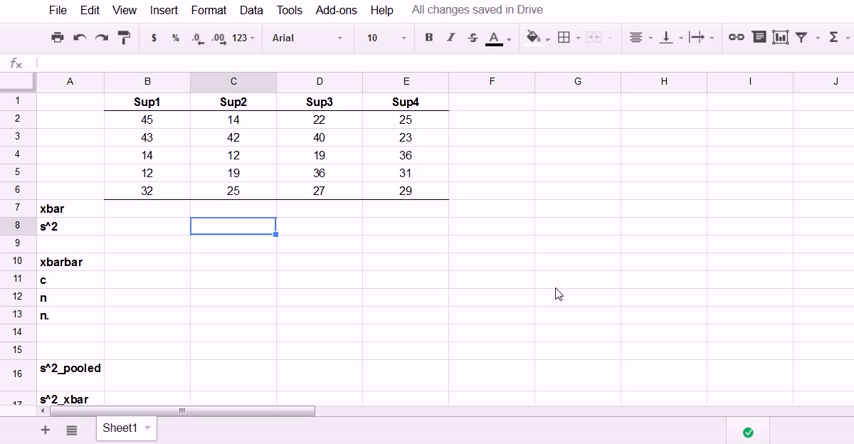
{"action": "mouse_move", "coordinate": [484, 202]}
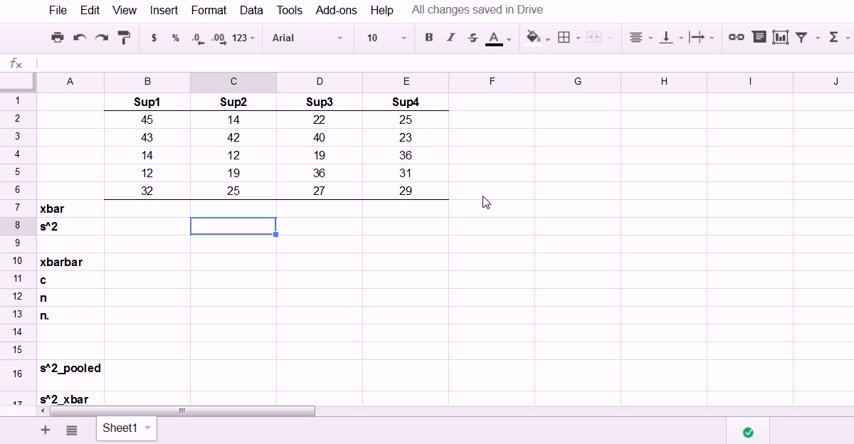
{"action": "left_click", "coordinate": [148, 100]}
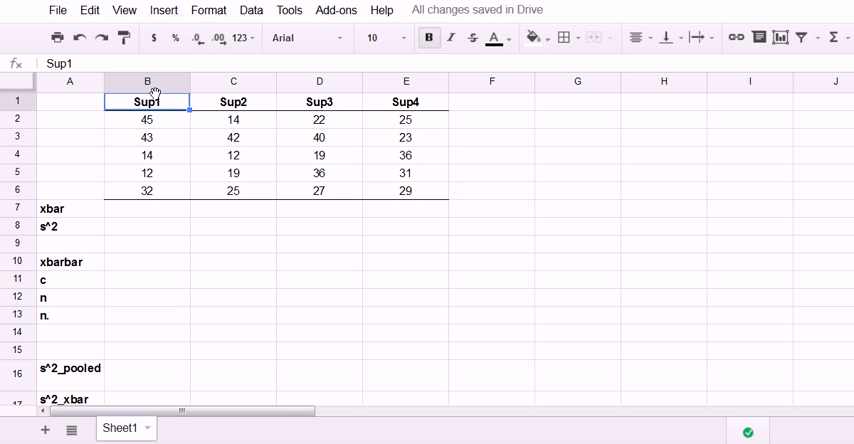
{"action": "left_click", "coordinate": [404, 190]}
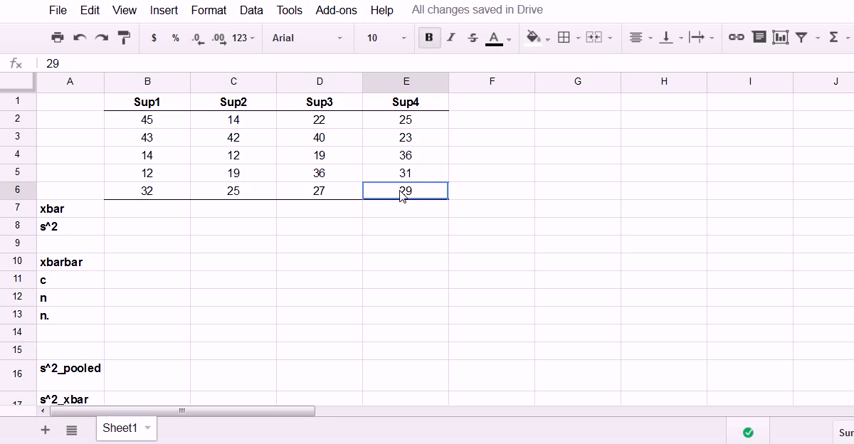
{"action": "left_click", "coordinate": [70, 208]}
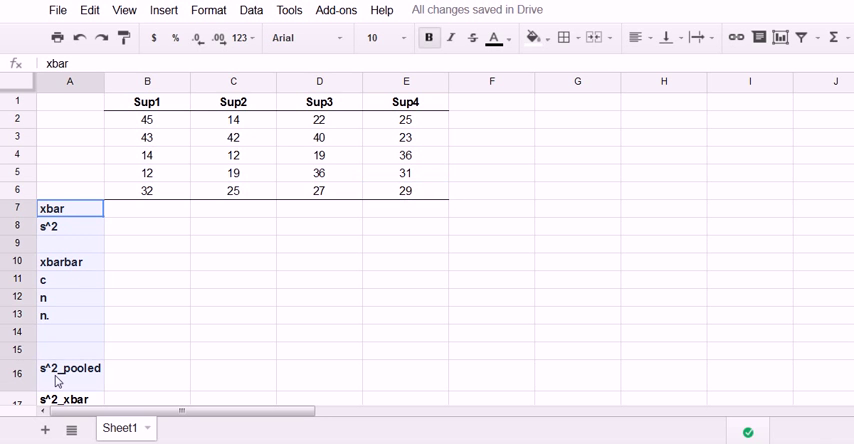
{"action": "left_click", "coordinate": [68, 260]}
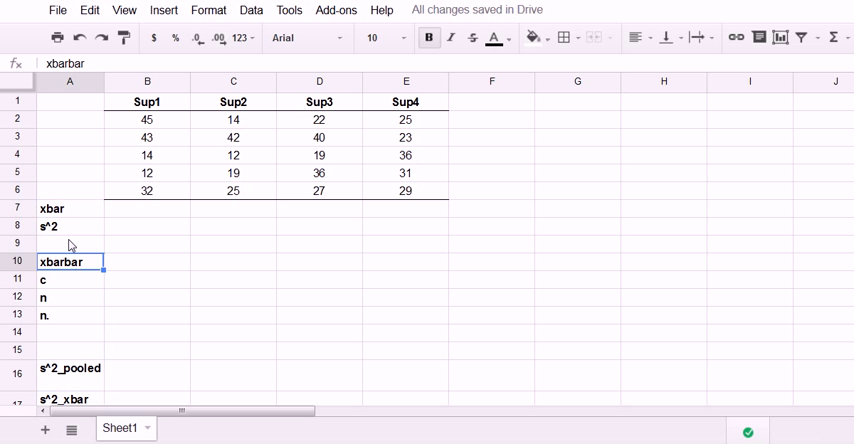
{"action": "left_click", "coordinate": [68, 248]}
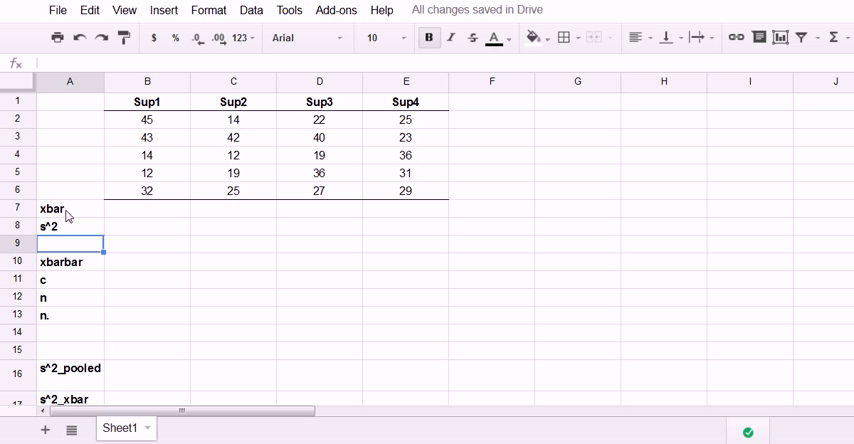
{"action": "left_click", "coordinate": [68, 208]}
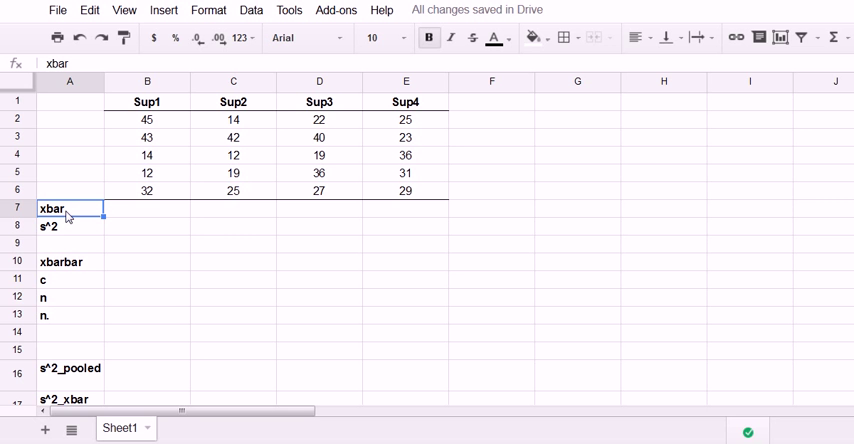
{"action": "mouse_move", "coordinate": [648, 180]}
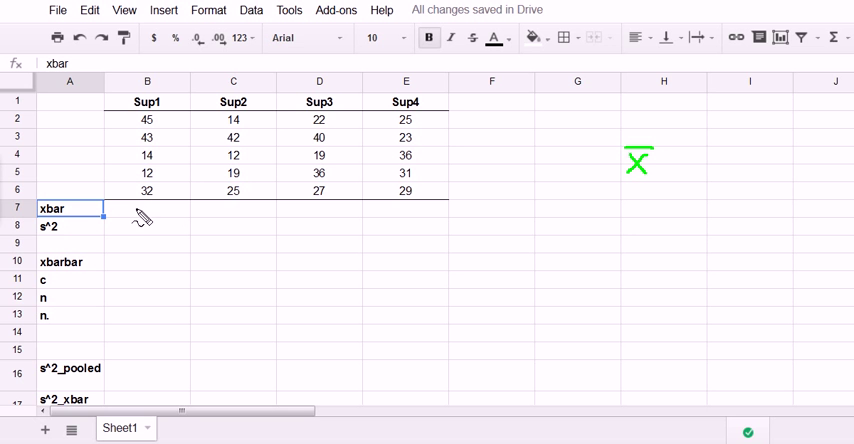
{"action": "mouse_move", "coordinate": [144, 212]}
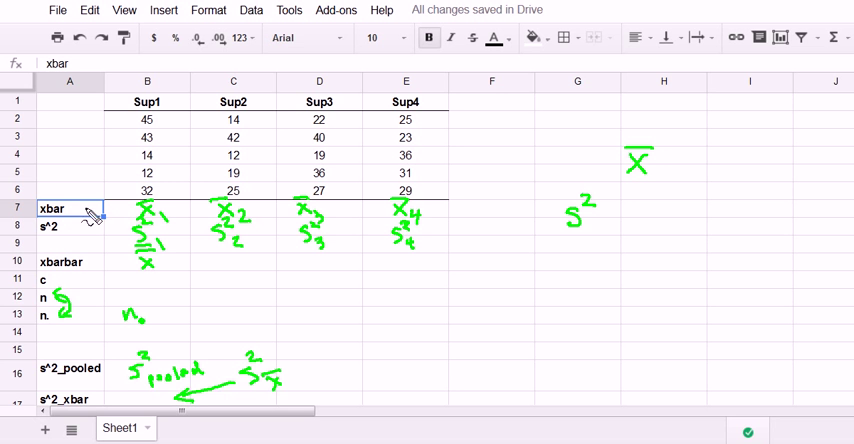
{"action": "left_click_drag", "start_coordinate": [90, 210], "coordinate": [20, 404]}
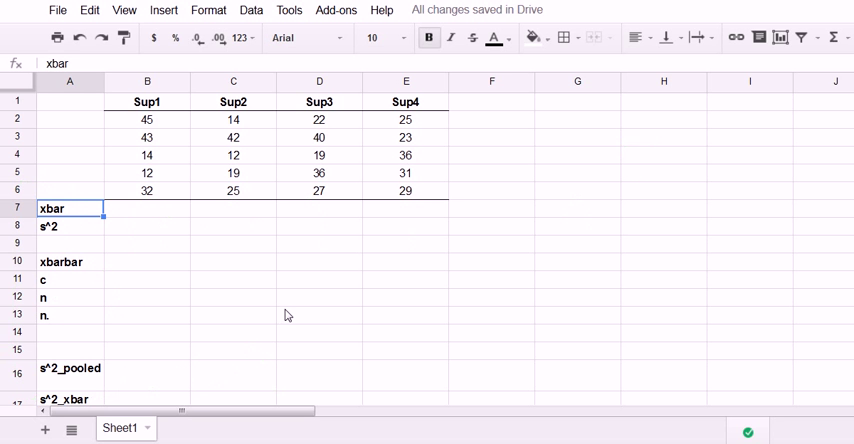
Compute each supplier's mean with AVERAGE in the xbar row (29.2, 22.4, 28.8, 28.8).
{"action": "left_click", "coordinate": [148, 208]}
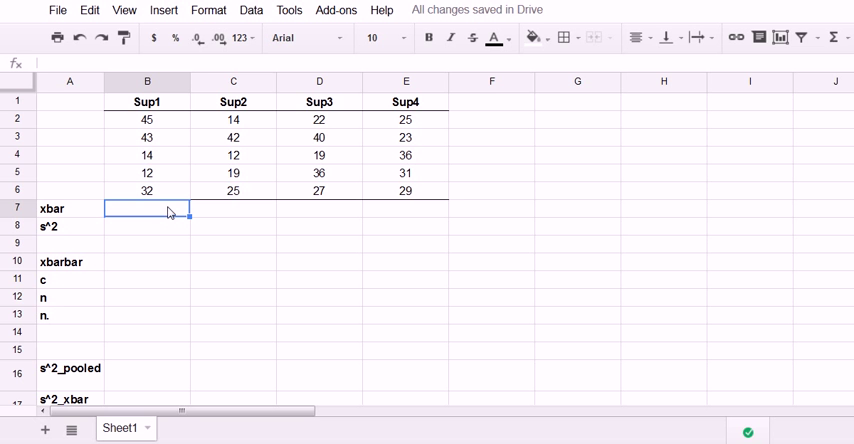
{"action": "type", "text": "="}
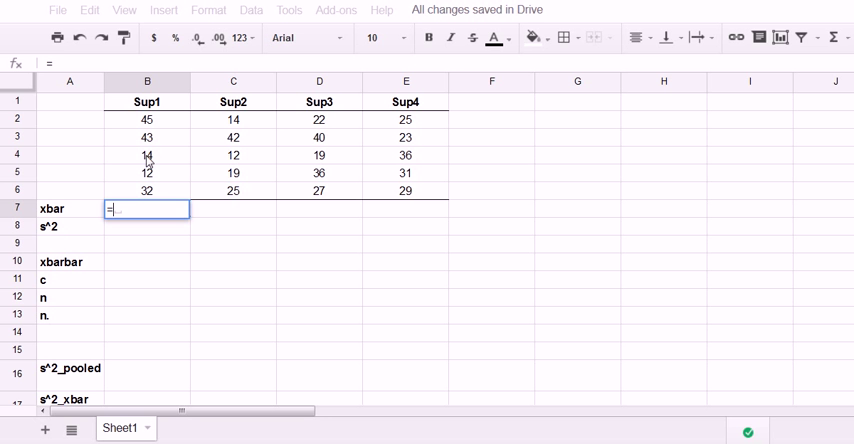
{"action": "mouse_move", "coordinate": [286, 224]}
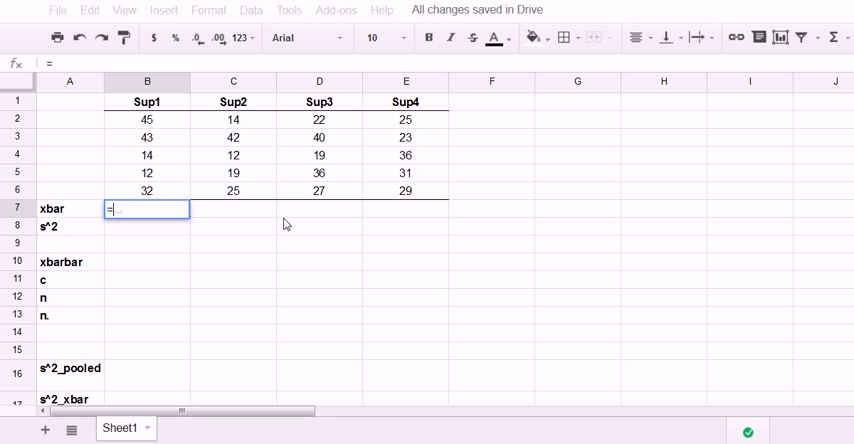
{"action": "type", "text": "average"}
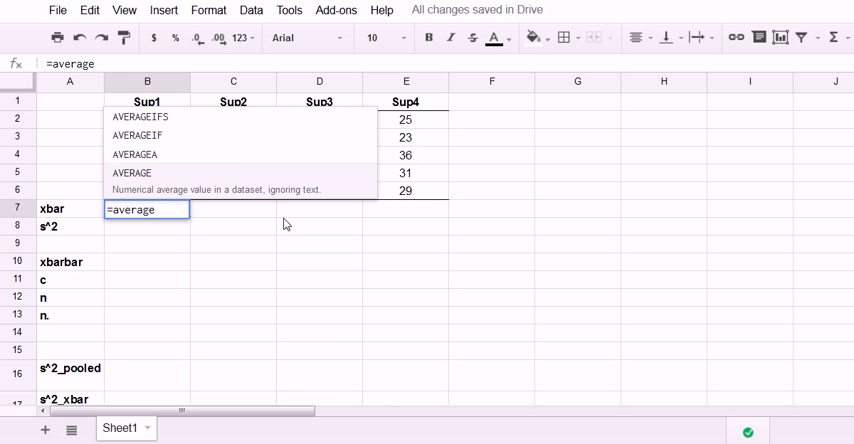
{"action": "type", "text": "(B2:B5"}
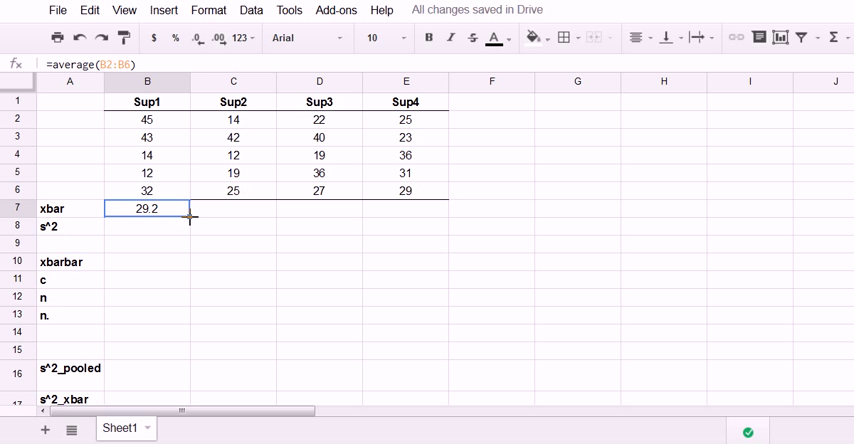
{"action": "left_click", "coordinate": [234, 212]}
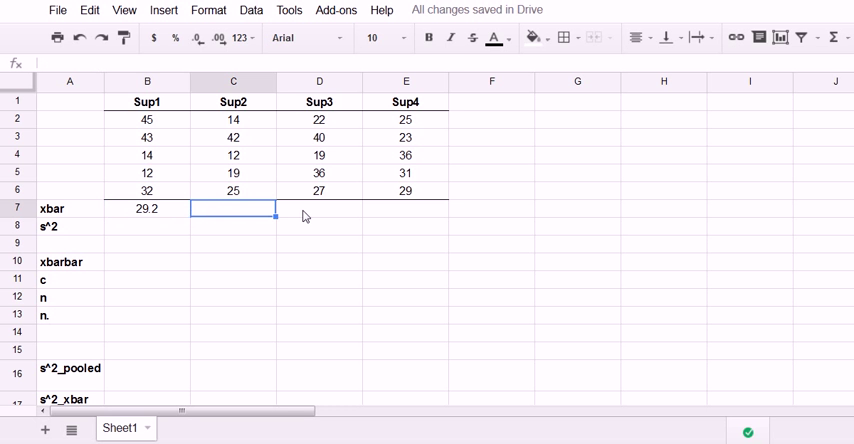
{"action": "type", "text": "=average"}
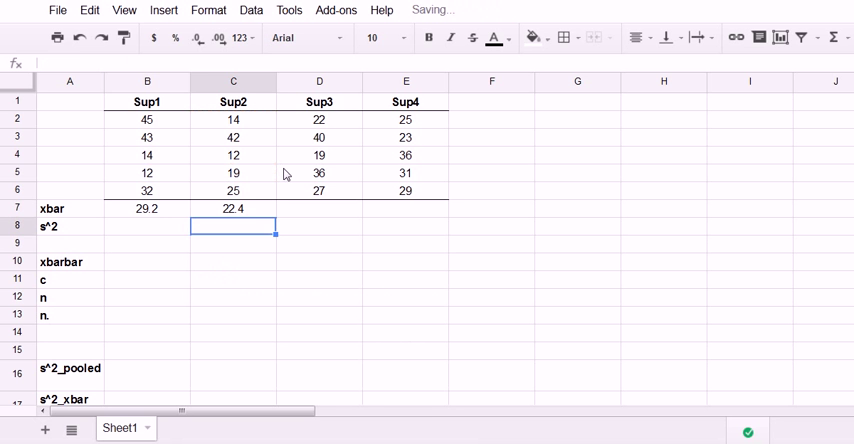
{"action": "left_click", "coordinate": [148, 208]}
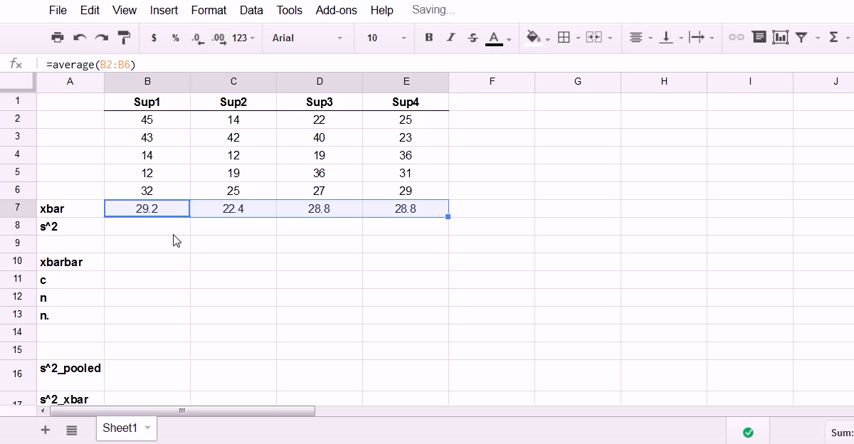
Compute each supplier's sample variance with VARA in the s^2 row (243.7, 145.3, 60.7, 26.2).
{"action": "left_click", "coordinate": [148, 226]}
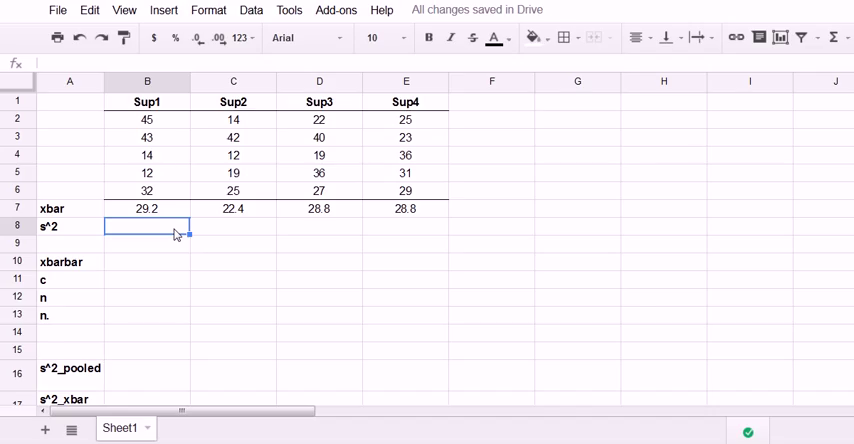
{"action": "type", "text": "=v"}
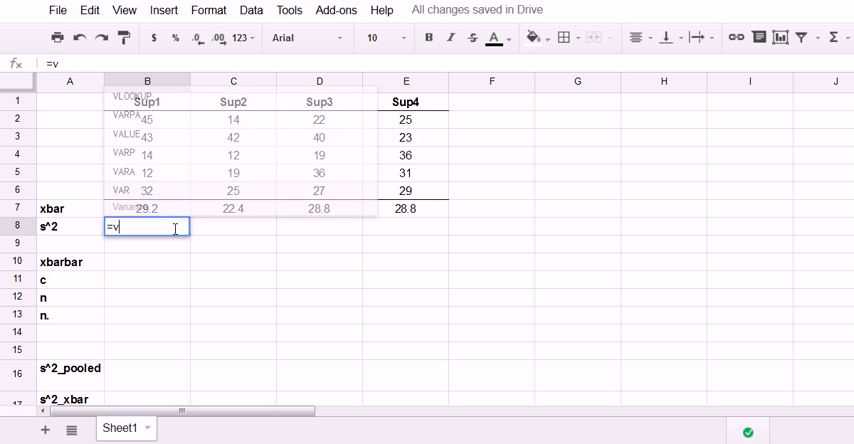
{"action": "type", "text": "ar"}
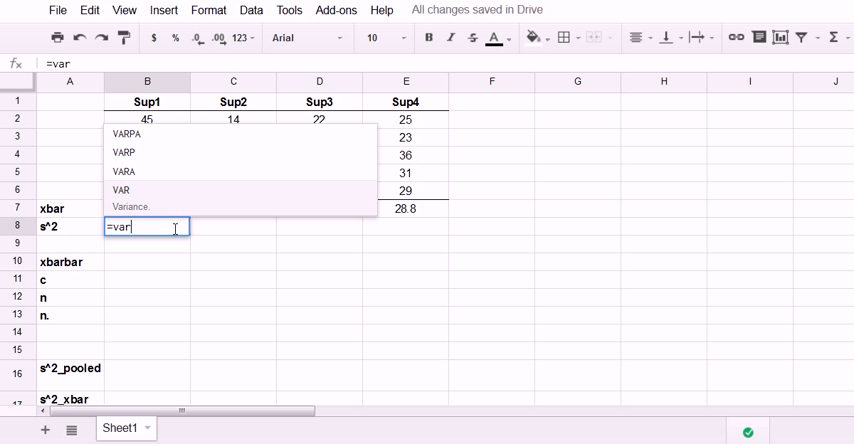
{"action": "mouse_move", "coordinate": [148, 200]}
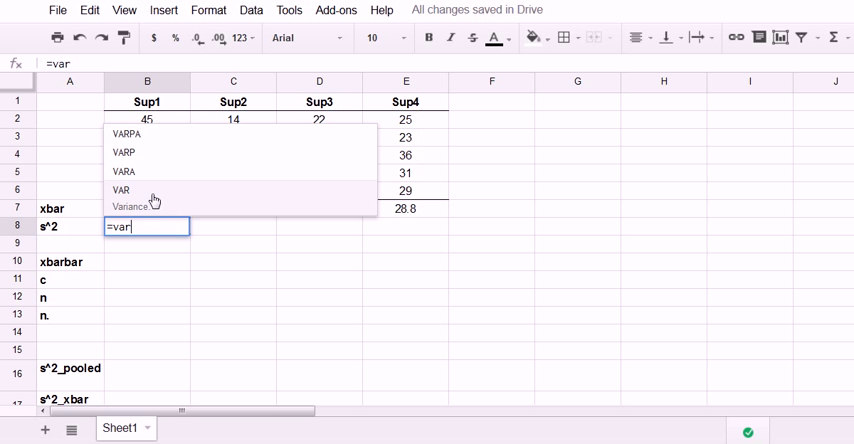
{"action": "mouse_move", "coordinate": [148, 180]}
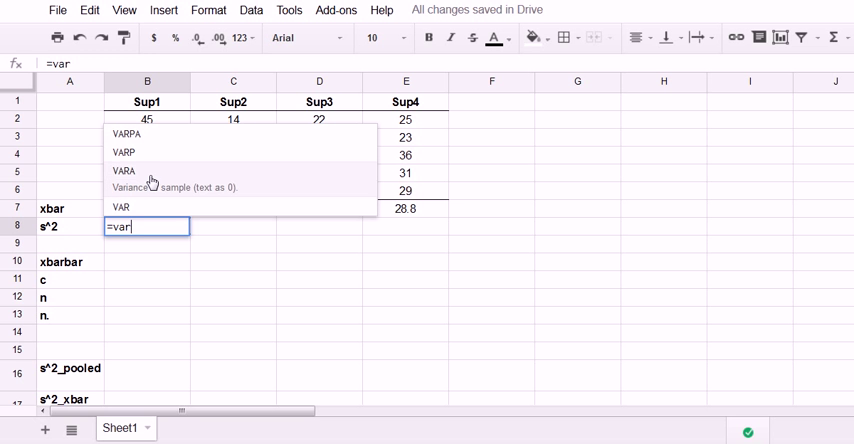
{"action": "mouse_move", "coordinate": [148, 152]}
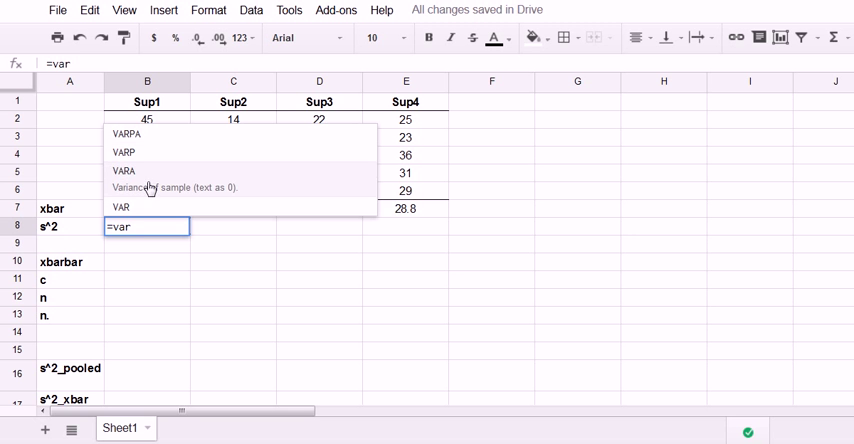
{"action": "mouse_move", "coordinate": [168, 196]}
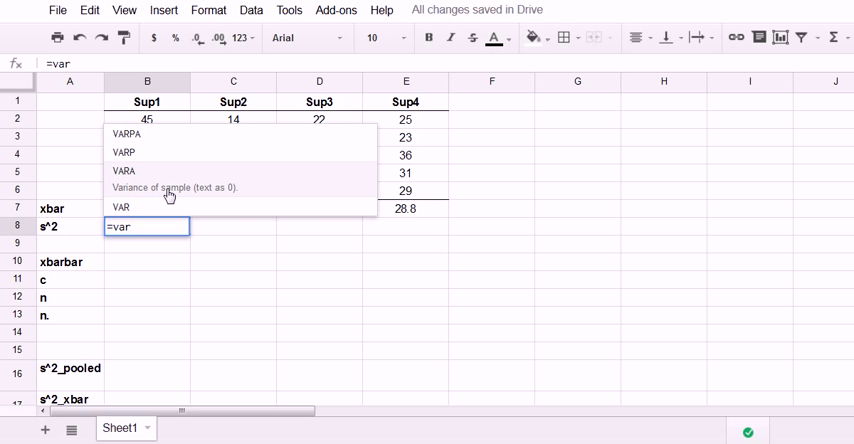
{"action": "left_click", "coordinate": [122, 172]}
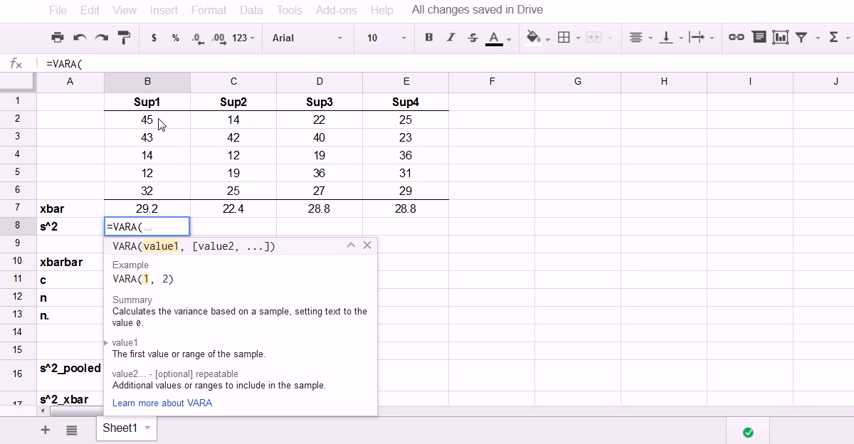
{"action": "left_click_drag", "start_coordinate": [148, 118], "coordinate": [148, 184]}
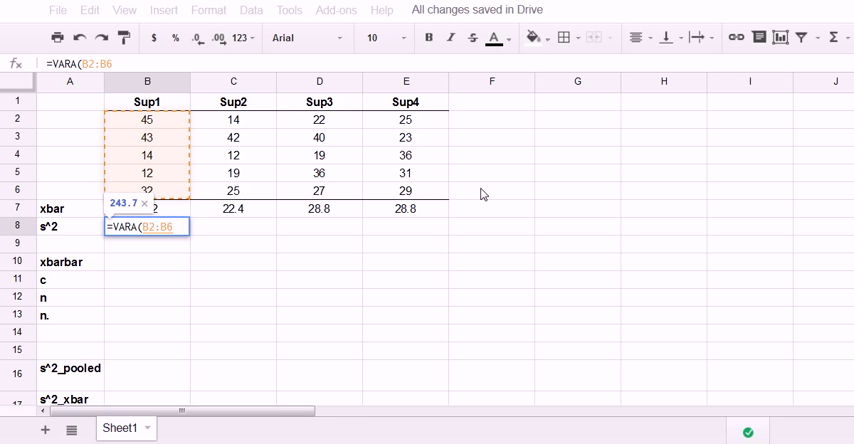
{"action": "mouse_move", "coordinate": [164, 212]}
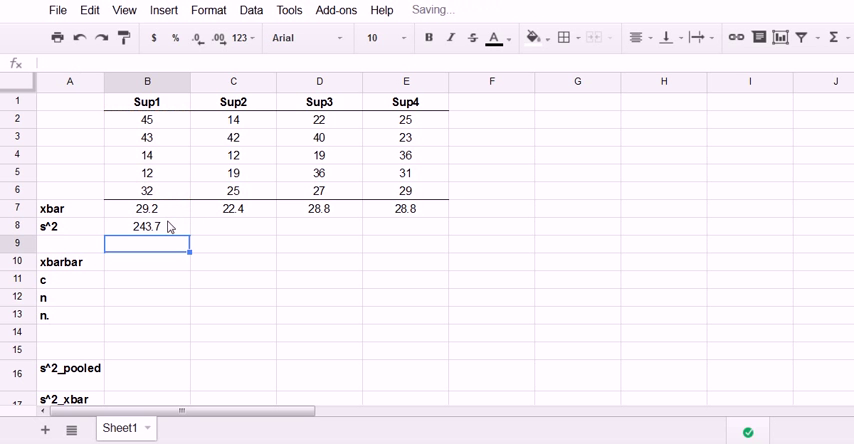
{"action": "left_click", "coordinate": [148, 226]}
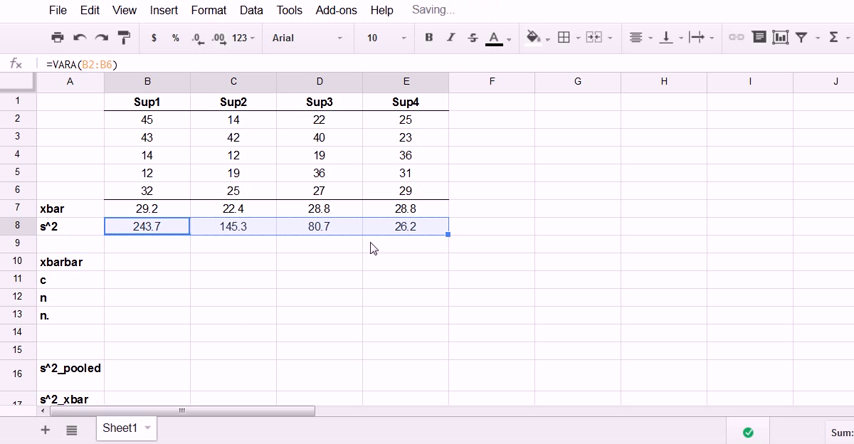
Compute the grand mean xbarbar of all observations as 27.3.
{"action": "left_click", "coordinate": [148, 260]}
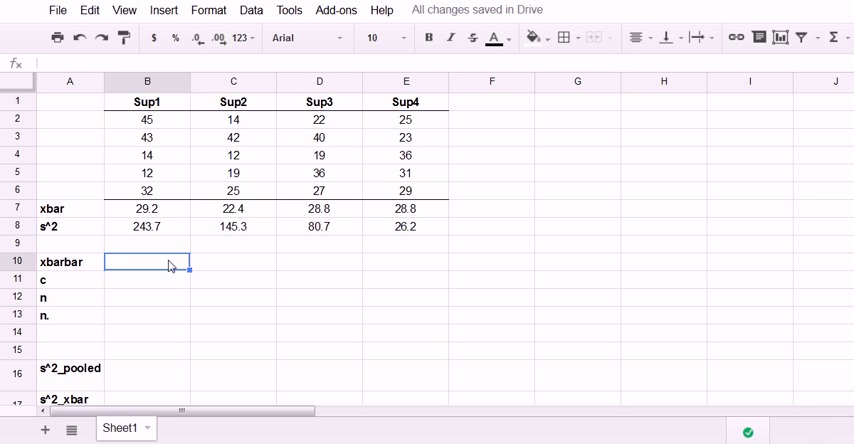
{"action": "type", "text": "=ave"}
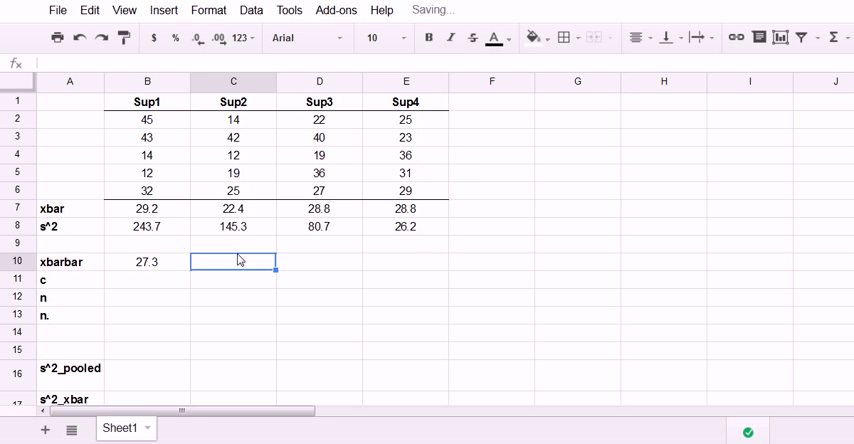
{"action": "type", "text": "=average(B7:E7"}
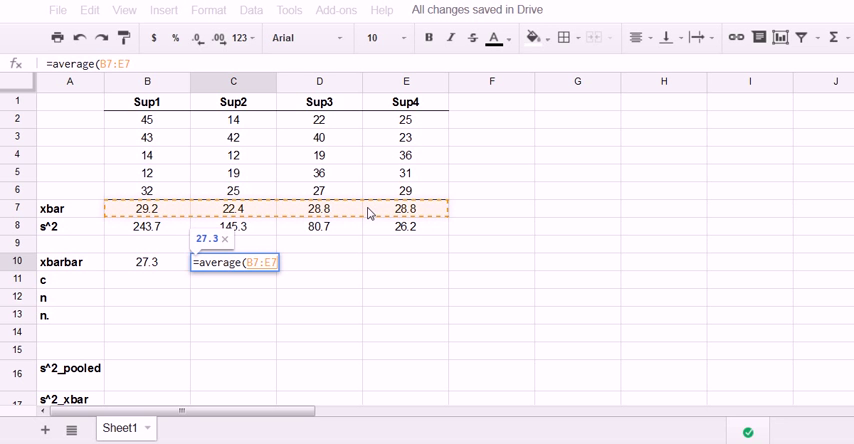
{"action": "key", "text": "Return"}
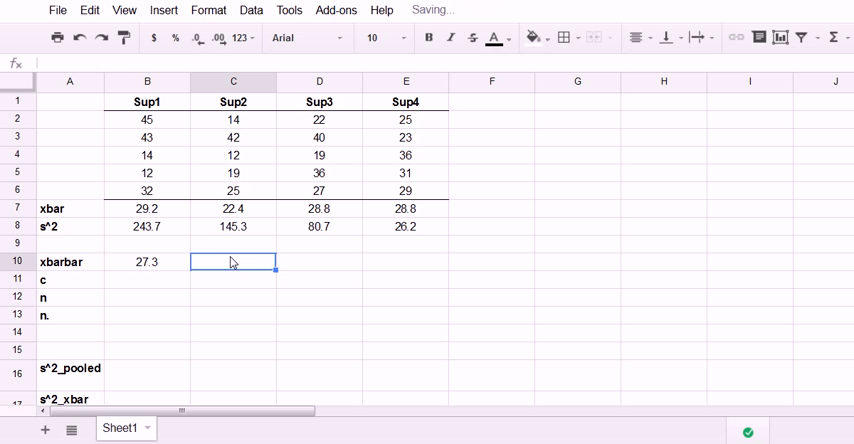
Enter c = 4 groups, n = 20 observations, and n. = 5 via COUNT of Sup1's column.
{"action": "left_click", "coordinate": [148, 280]}
{"action": "type", "text": "4"}
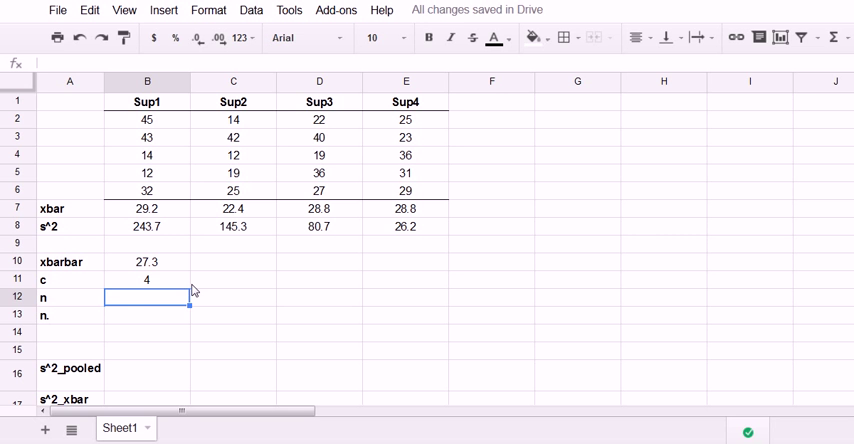
{"action": "mouse_move", "coordinate": [206, 216]}
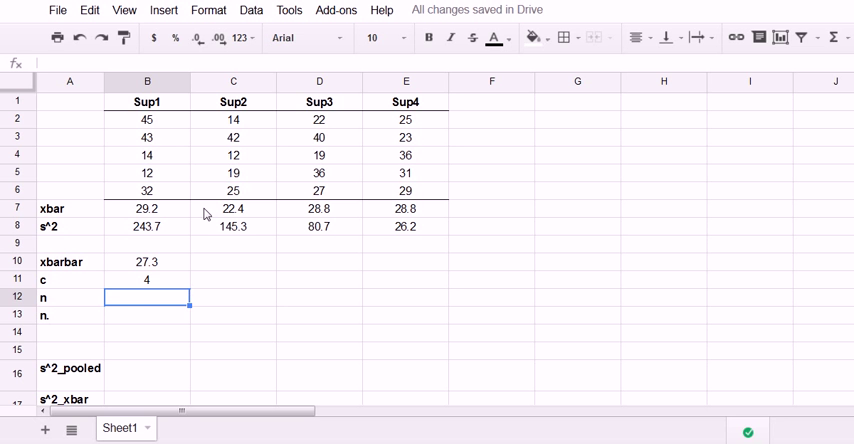
{"action": "left_click", "coordinate": [148, 118]}
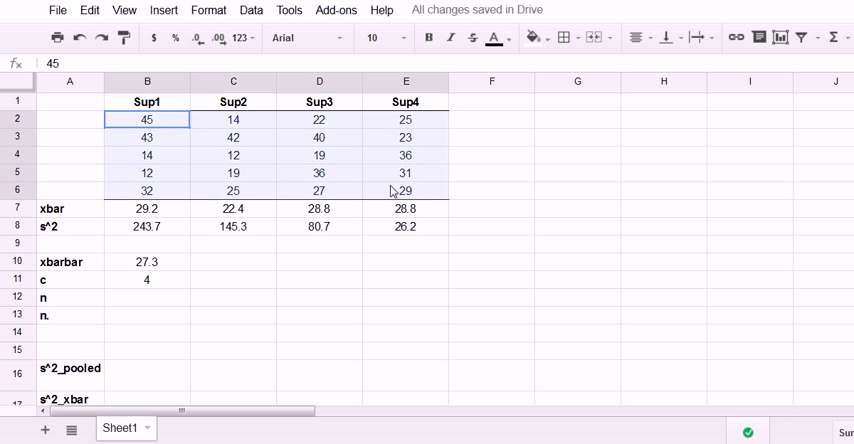
{"action": "left_click", "coordinate": [148, 296]}
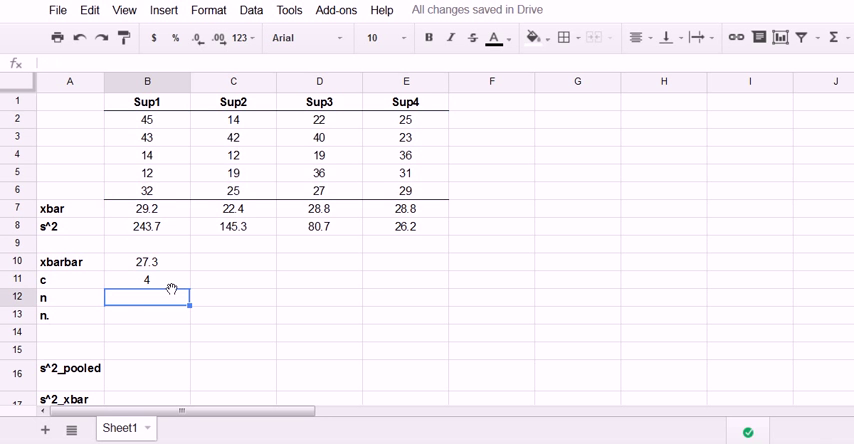
{"action": "type", "text": "=count("}
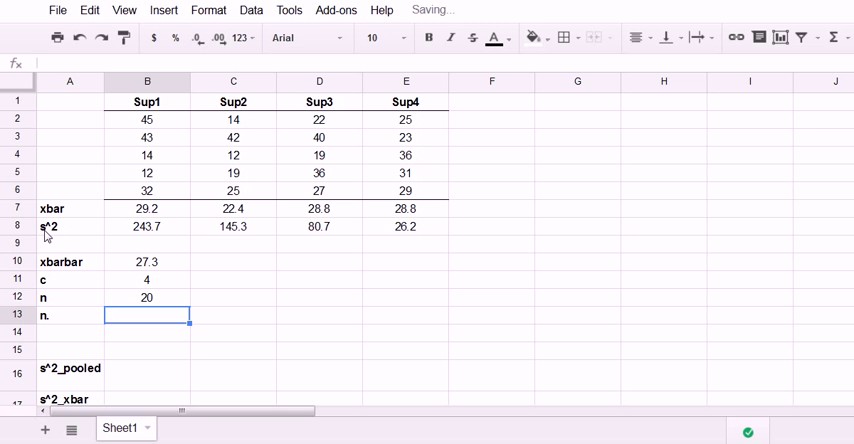
{"action": "type", "text": "="}
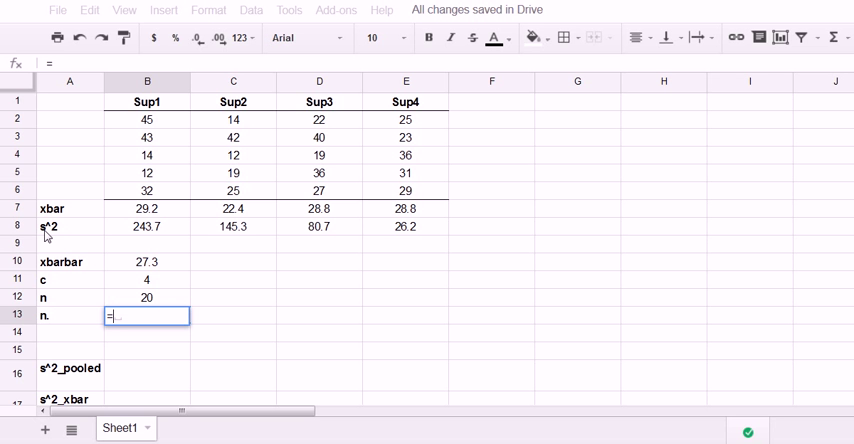
{"action": "type", "text": "count("}
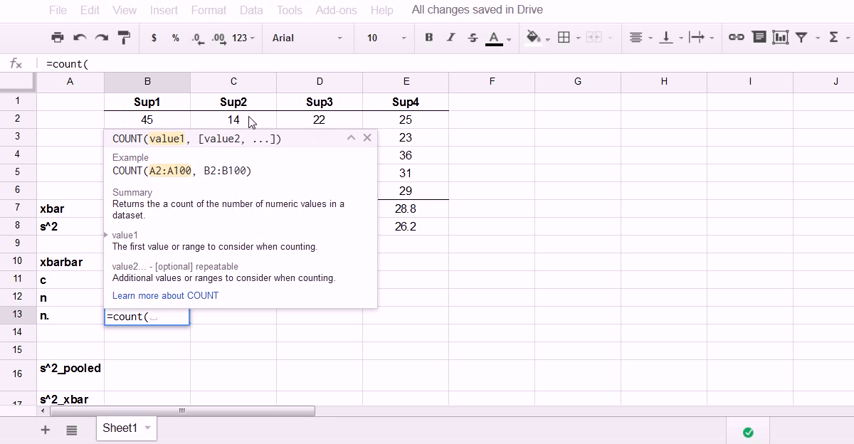
{"action": "left_click_drag", "start_coordinate": [148, 118], "coordinate": [148, 190]}
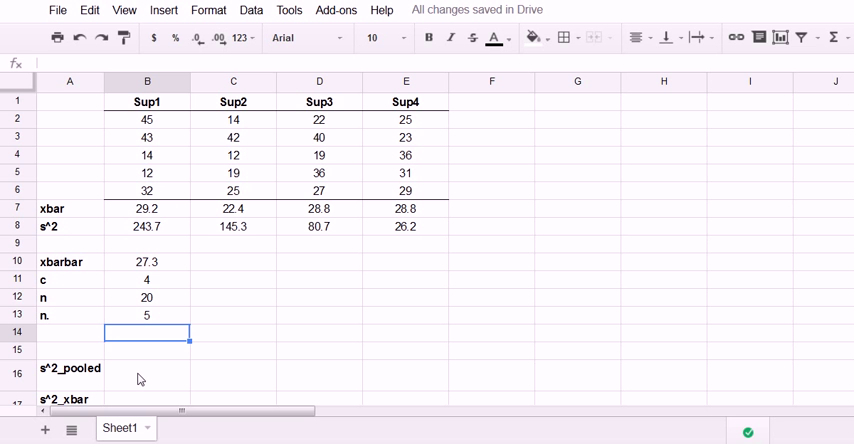
Set s^2_pooled to AVERAGE of the variances (123.975) and s^2_xbar to VAR of the means (10.7067).
{"action": "left_click", "coordinate": [144, 368]}
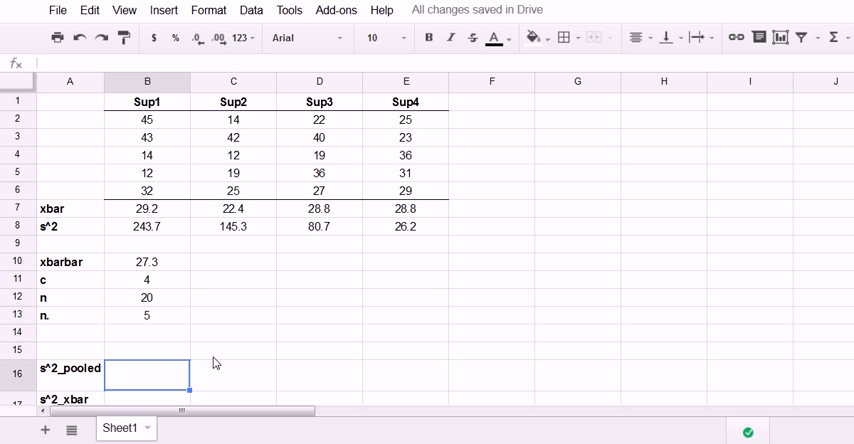
{"action": "scroll", "scroll_direction": "down", "scroll_amount": 3}
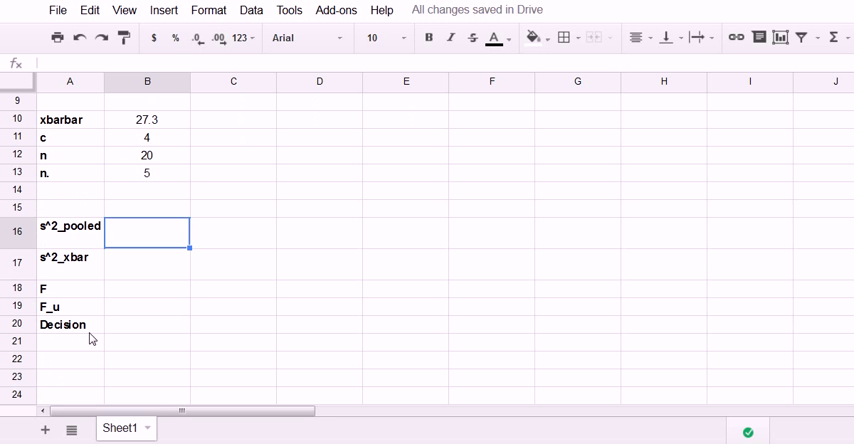
{"action": "left_click", "coordinate": [68, 306]}
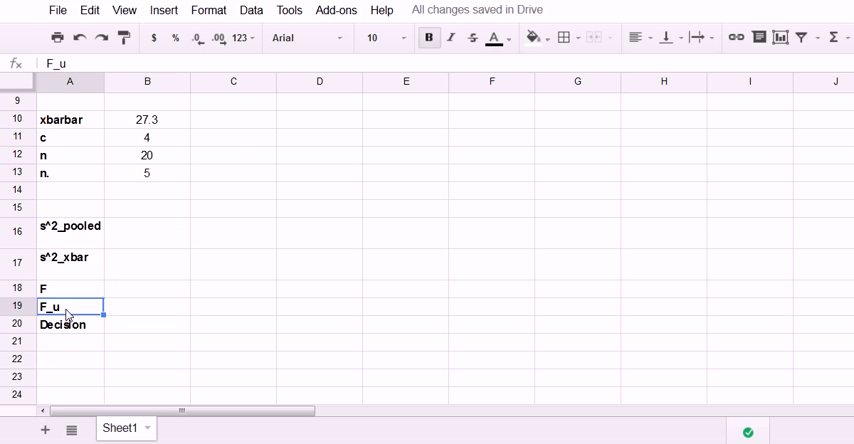
{"action": "key", "text": "ctrl+f"}
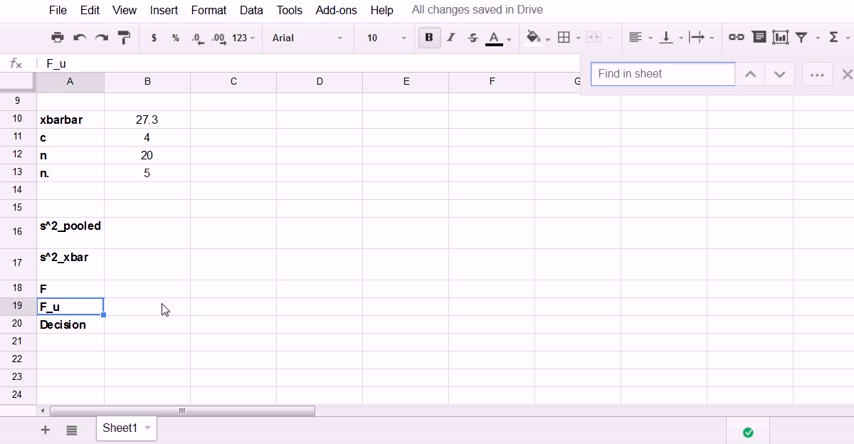
{"action": "left_click", "coordinate": [846, 72]}
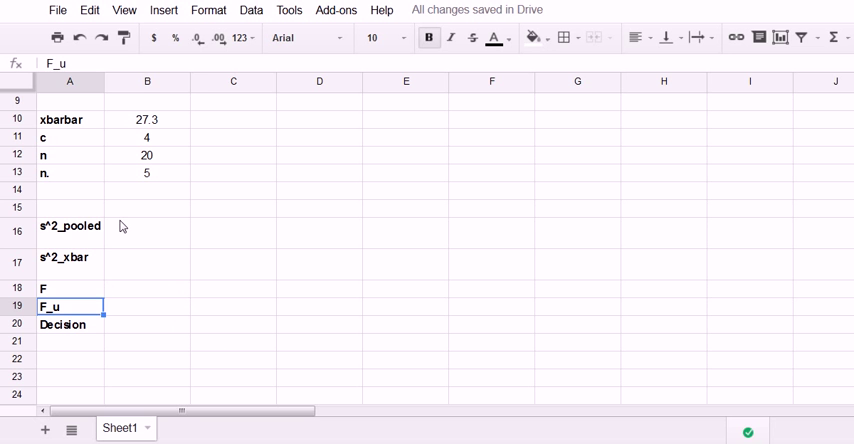
{"action": "left_click", "coordinate": [148, 232]}
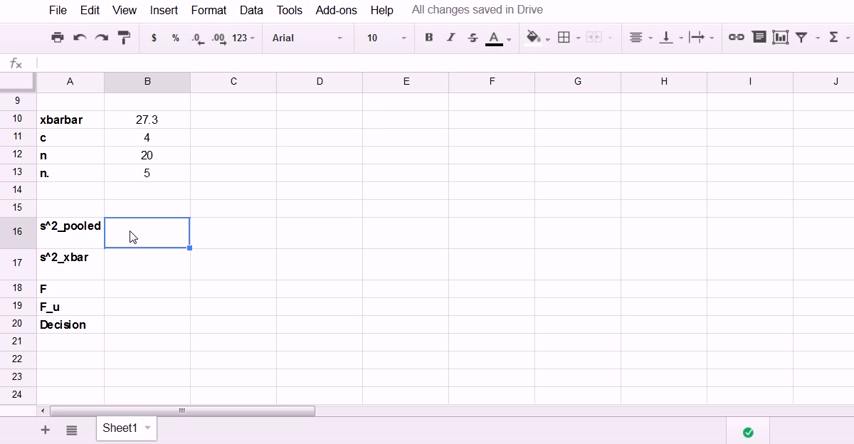
{"action": "type", "text": "=ave"}
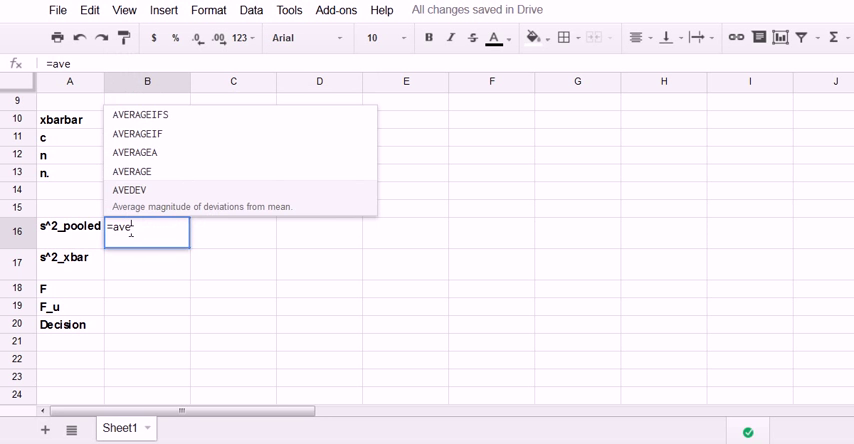
{"action": "left_click", "coordinate": [130, 172]}
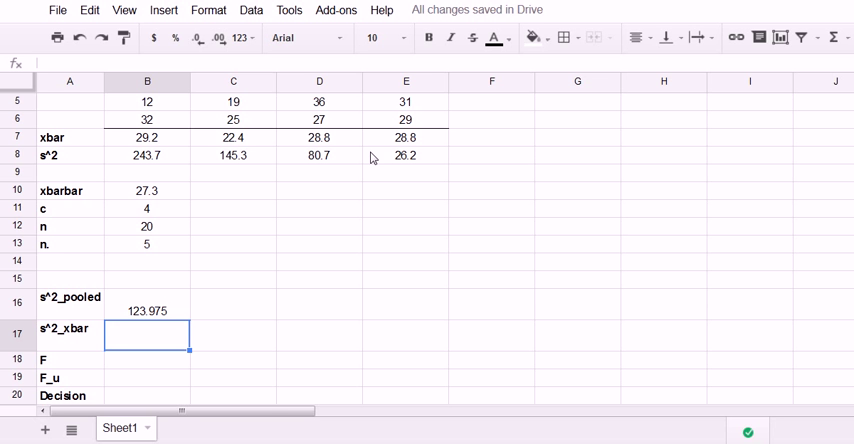
{"action": "type", "text": "=var"}
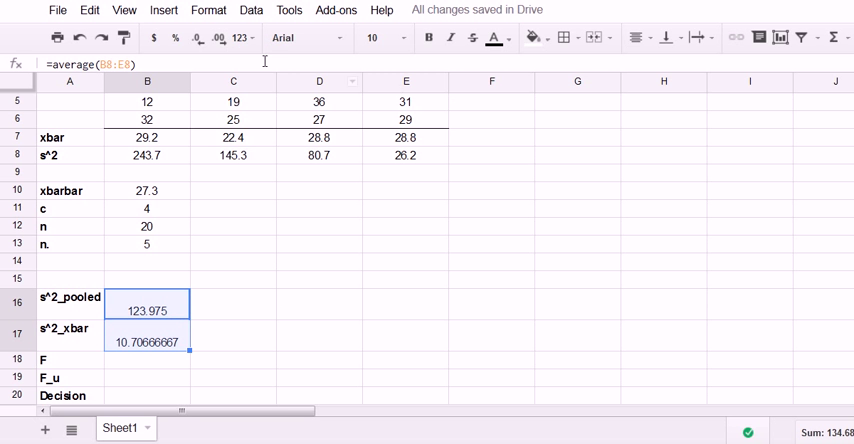
Round s^2_pooled and s^2_xbar to one decimal, showing 124.0 and 10.7.
{"action": "left_click", "coordinate": [216, 38]}
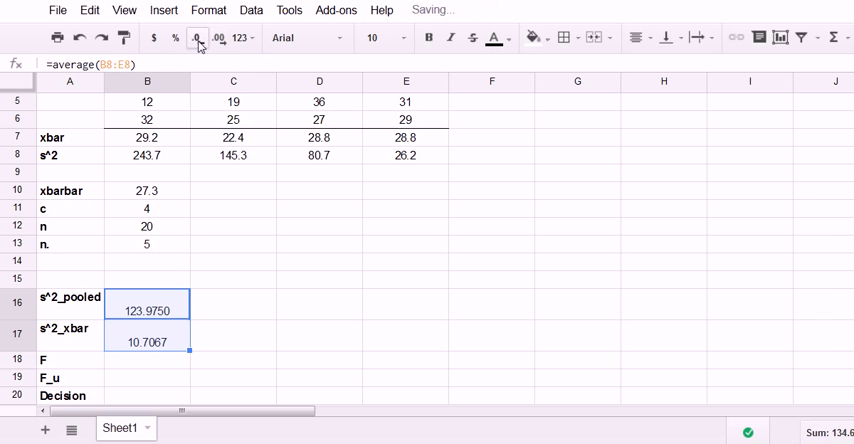
{"action": "left_click", "coordinate": [196, 38]}
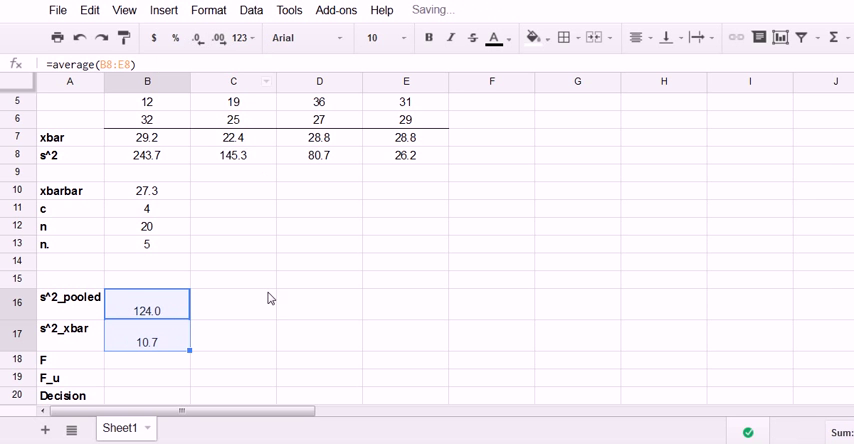
{"action": "left_click", "coordinate": [148, 364]}
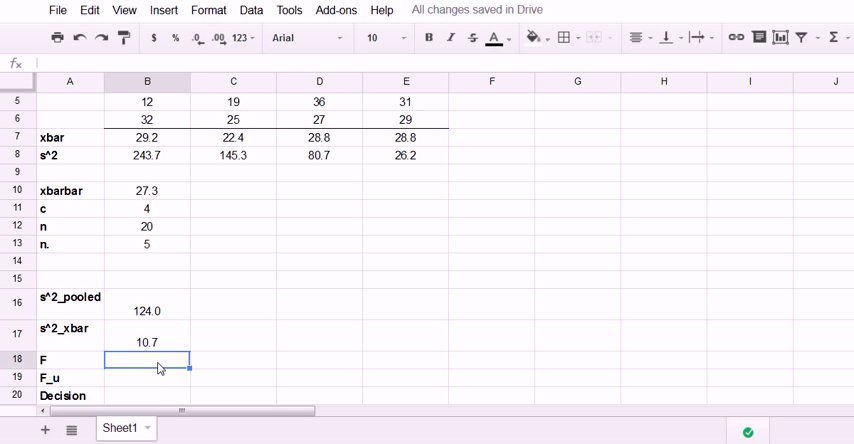
Compute F as (n. * s^2_xbar) / s^2_pooled and show it as 0.43.
{"action": "type", "text": "=("}
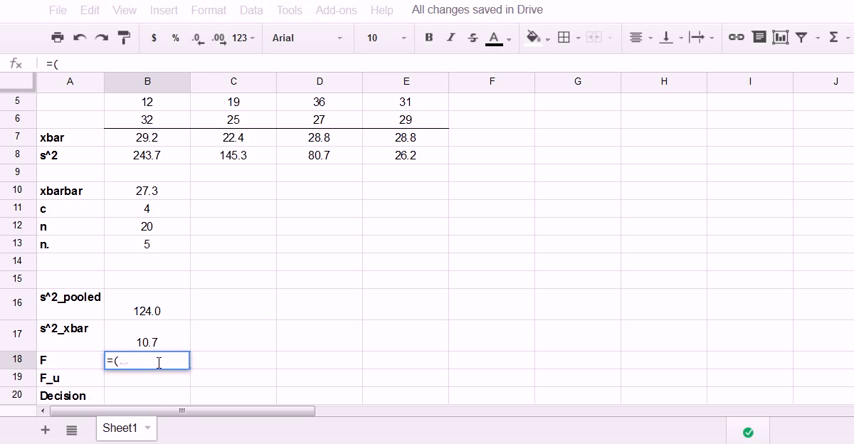
{"action": "left_click", "coordinate": [148, 244]}
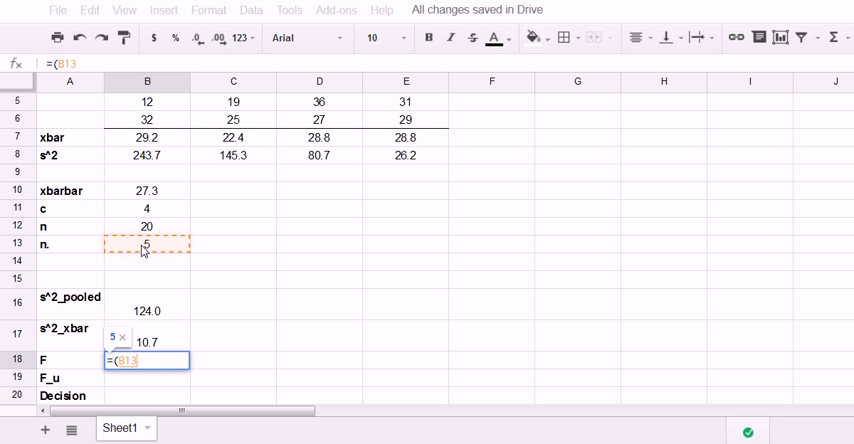
{"action": "type", "text": "*"}
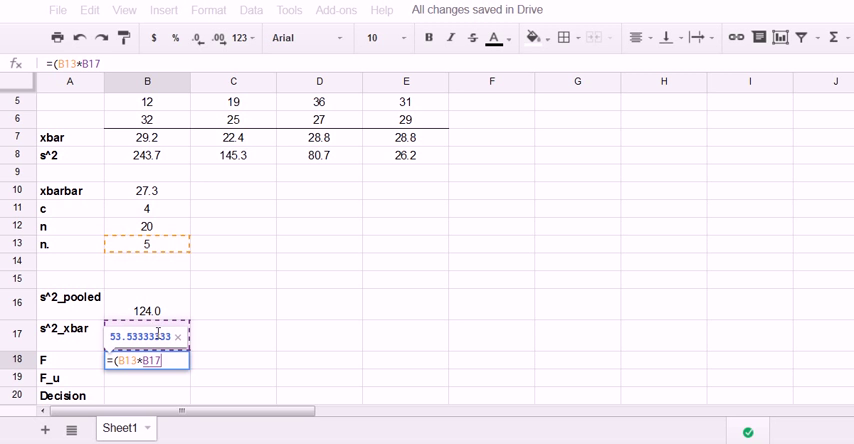
{"action": "mouse_move", "coordinate": [380, 348]}
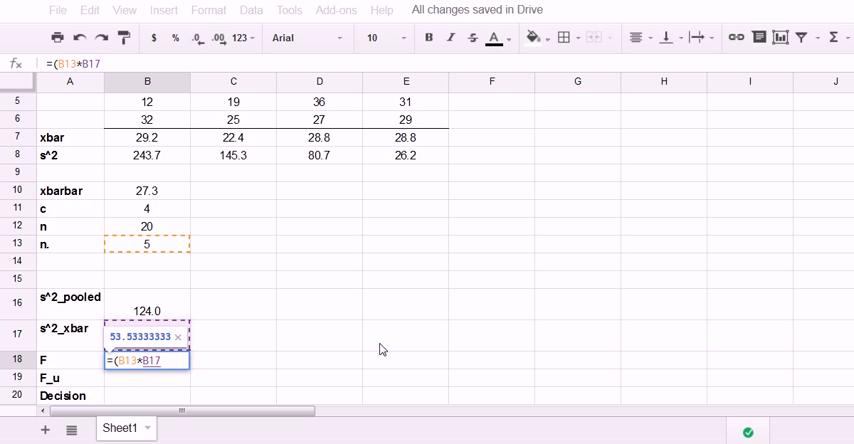
{"action": "type", "text": "/"}
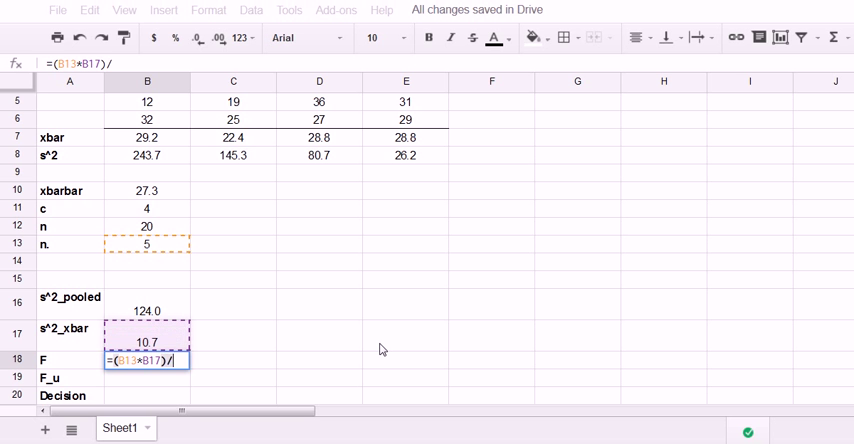
{"action": "mouse_move", "coordinate": [172, 316]}
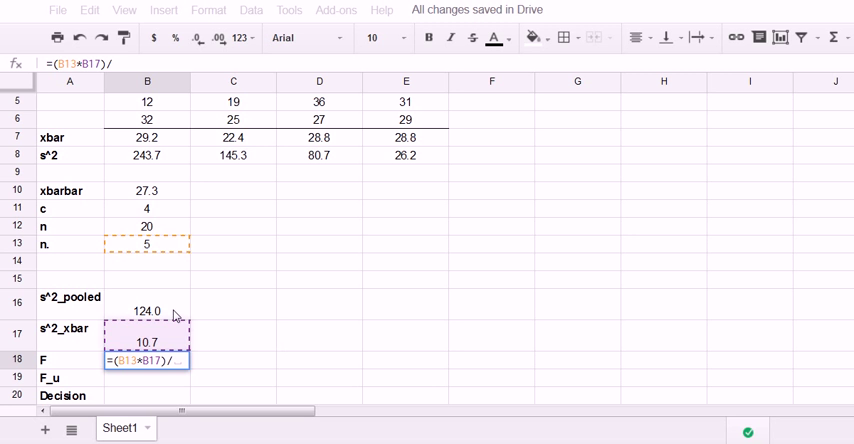
{"action": "left_click", "coordinate": [148, 308]}
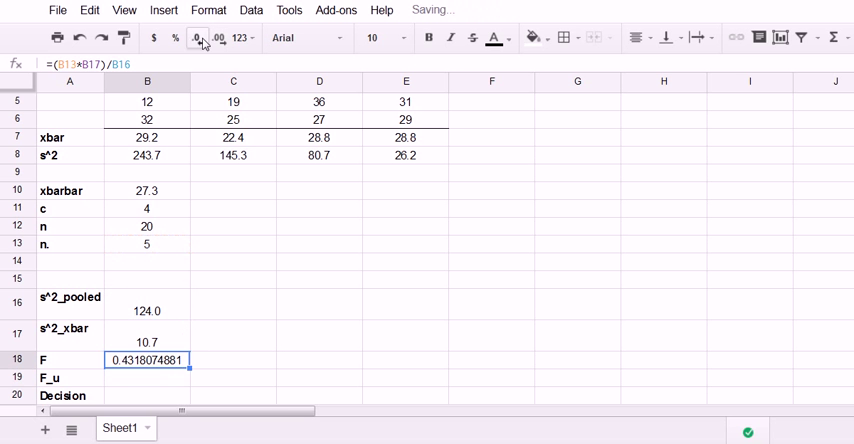
{"action": "left_click", "coordinate": [196, 38]}
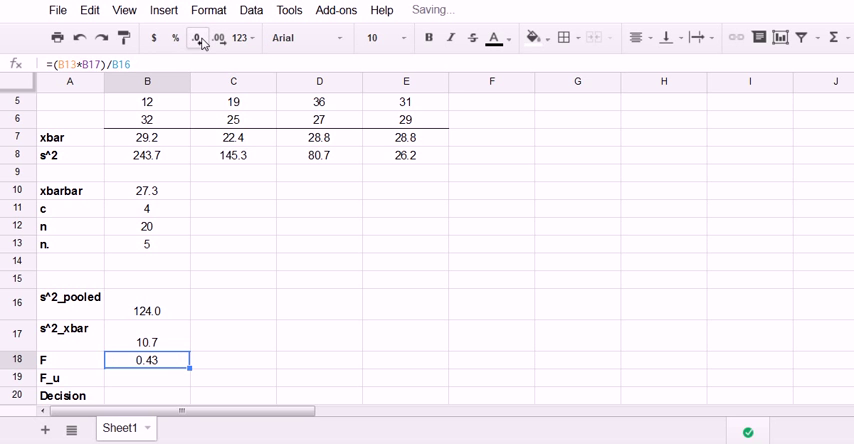
{"action": "key", "text": "ctrl+f"}
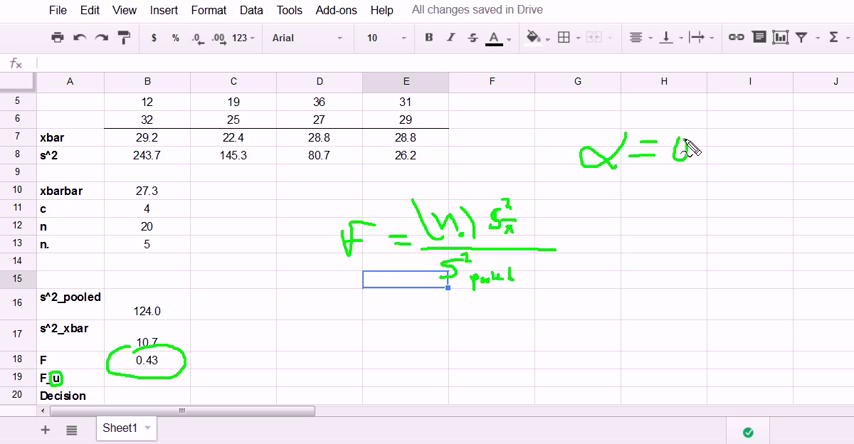
Label df_num and df_den in column D beside the c and n rows.
{"action": "left_click_drag", "start_coordinate": [680, 144], "coordinate": [756, 150]}
{"action": "type", "text": "df_den"}
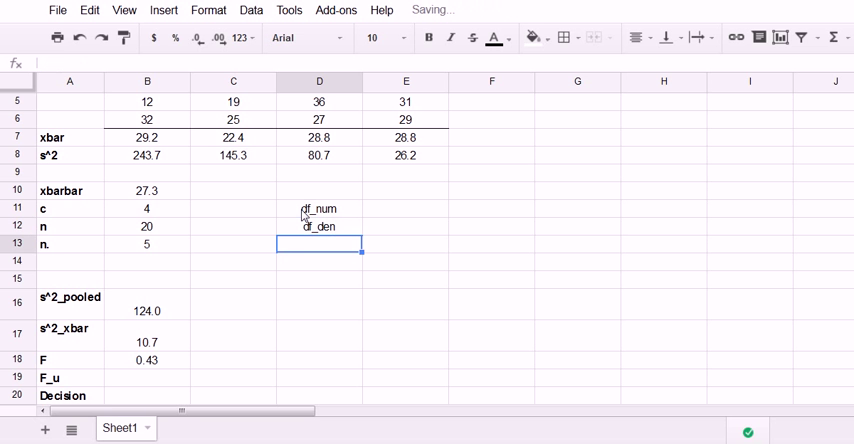
Add the alpha and F-table lookup note labels for the critical-value block.
{"action": "type", "text": "alpha"}
{"action": "left_click", "coordinate": [318, 190]}
{"action": "type", "text": "F"}
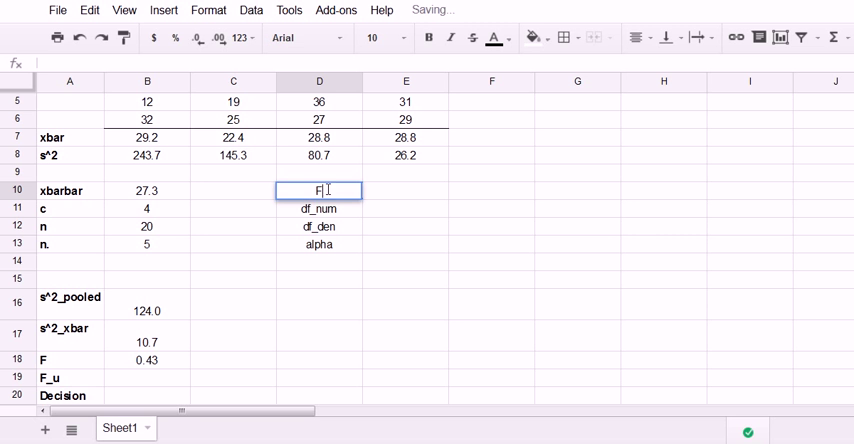
{"action": "type", "text": "-table"}
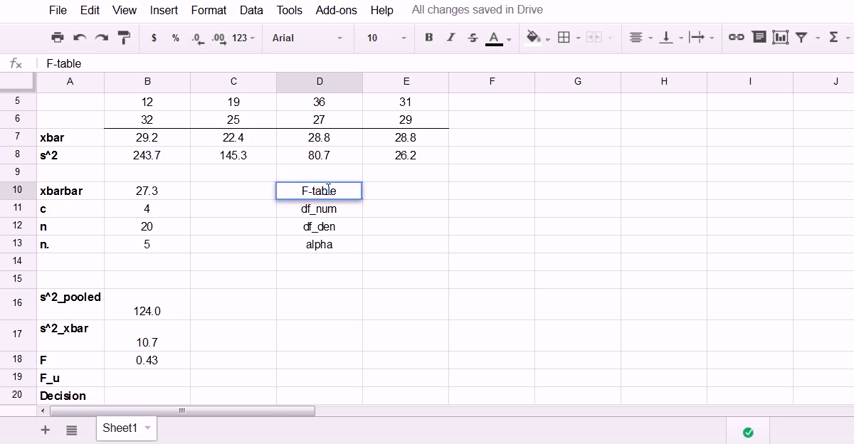
{"action": "type", "text": "to get FU"}
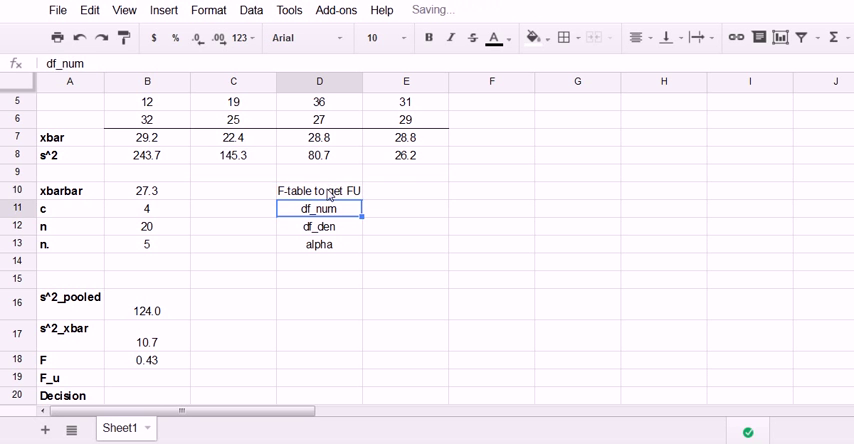
{"action": "left_click", "coordinate": [320, 190]}
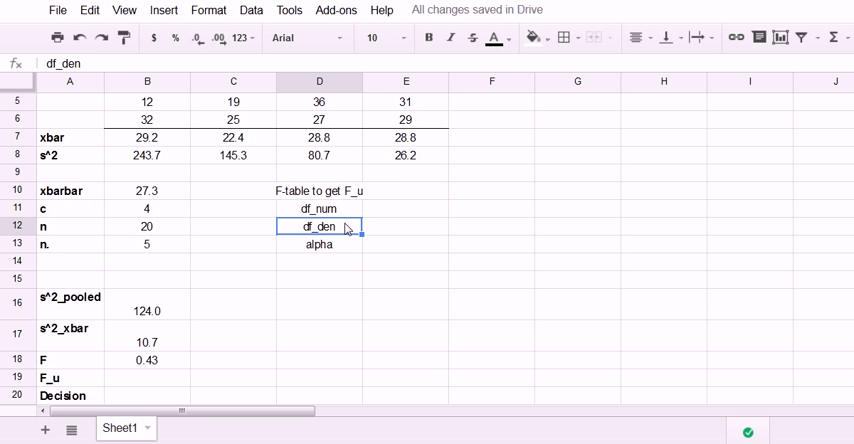
Fill df_num 3, df_den as n minus c giving 16, and alpha 0.05.
{"action": "left_click", "coordinate": [404, 208]}
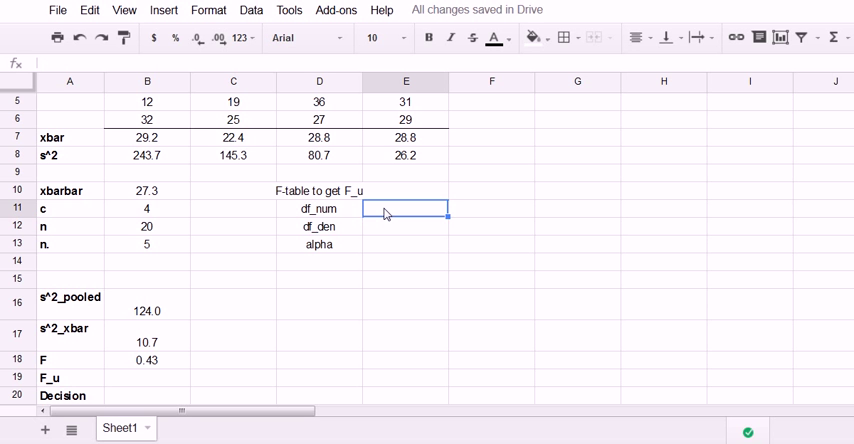
{"action": "type", "text": "=B12-"}
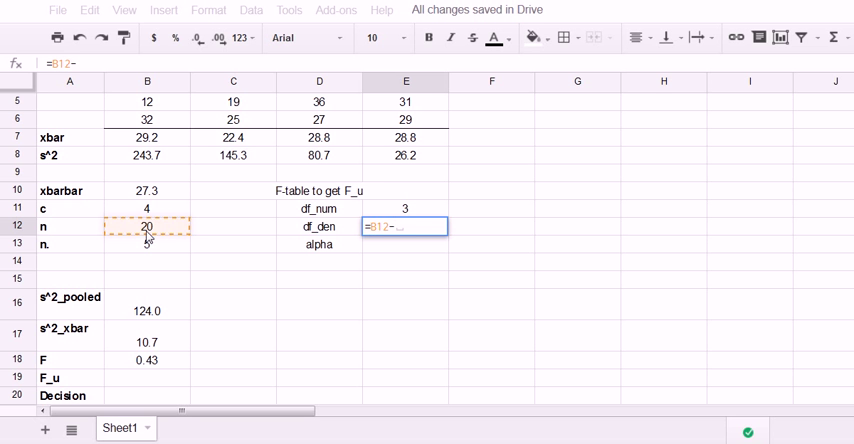
{"action": "left_click", "coordinate": [146, 208]}
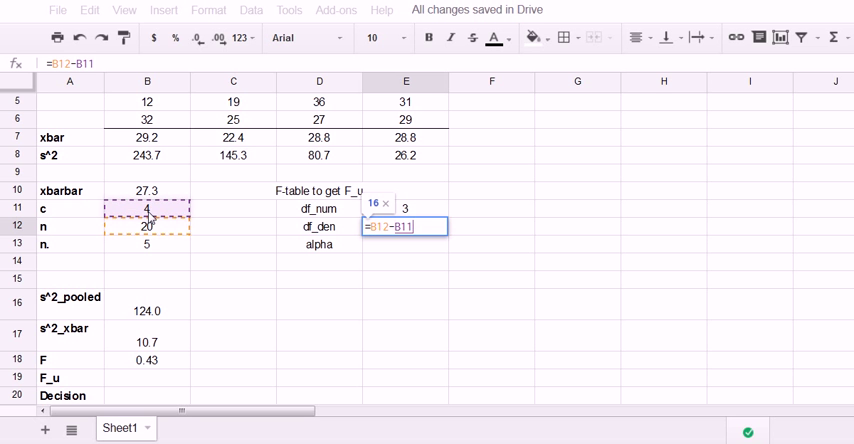
{"action": "type", "text": "d"}
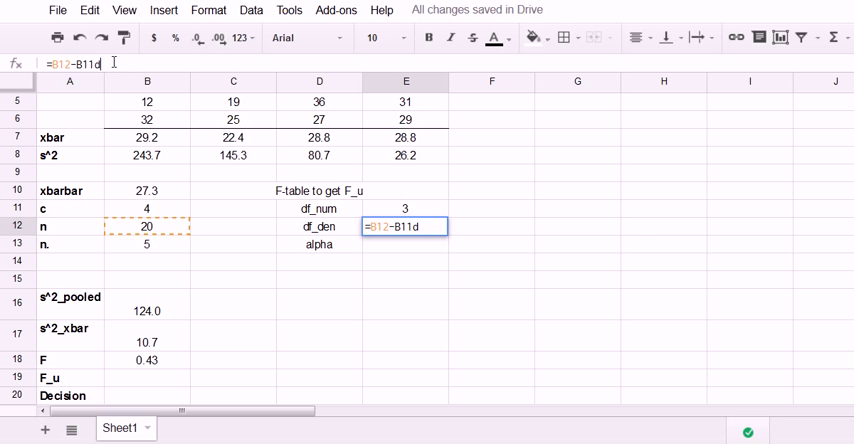
{"action": "key", "text": "Backspace"}
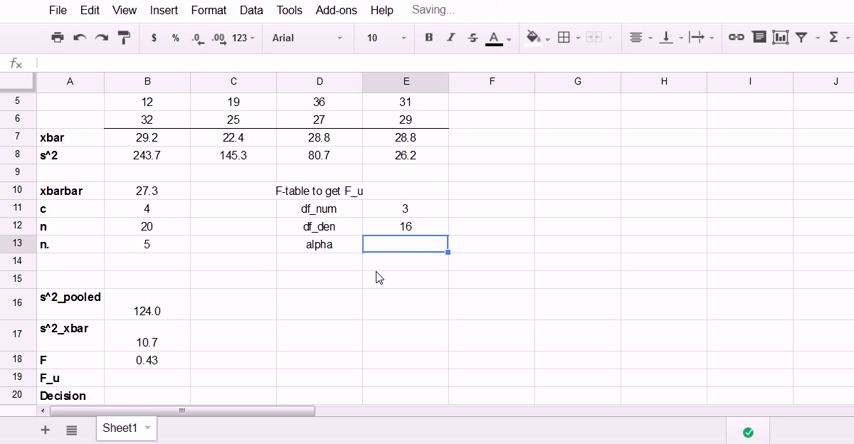
{"action": "type", "text": ".05"}
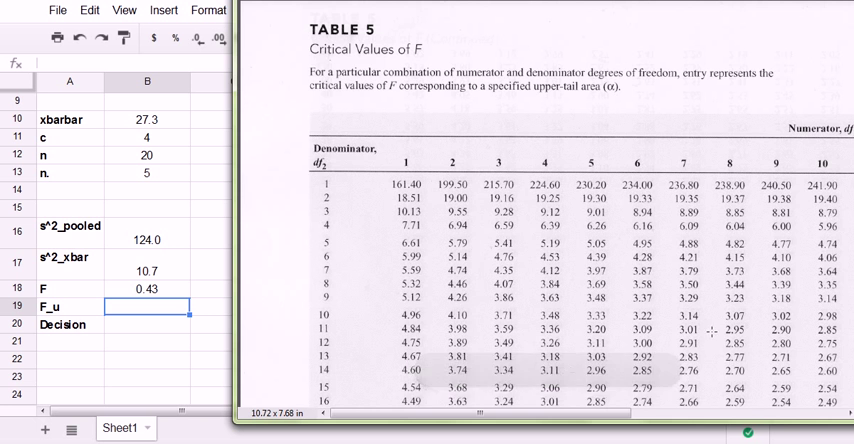
Read Table 5's critical F for df 3 and 16 in the PDF, finding 3.24.
{"action": "scroll", "scroll_direction": "right", "scroll_amount": 3}
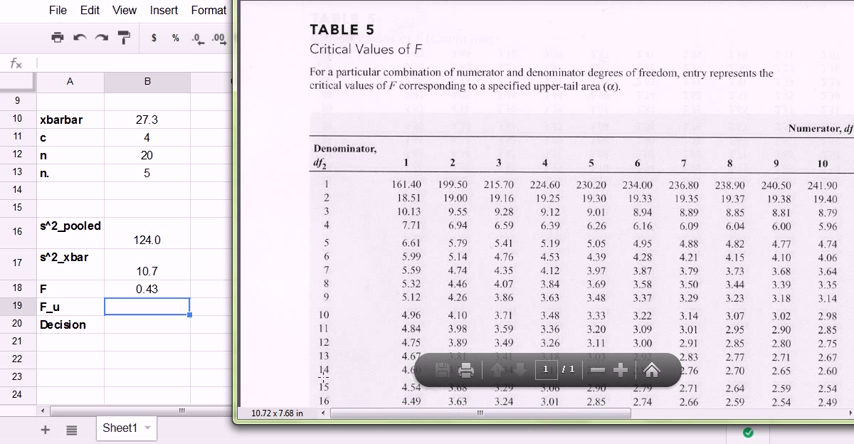
{"action": "scroll", "scroll_direction": "down", "scroll_amount": 3}
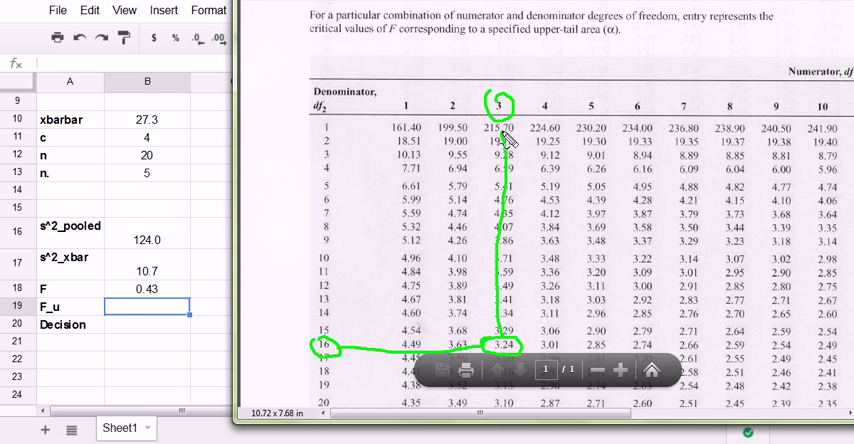
{"action": "mouse_move", "coordinate": [480, 330]}
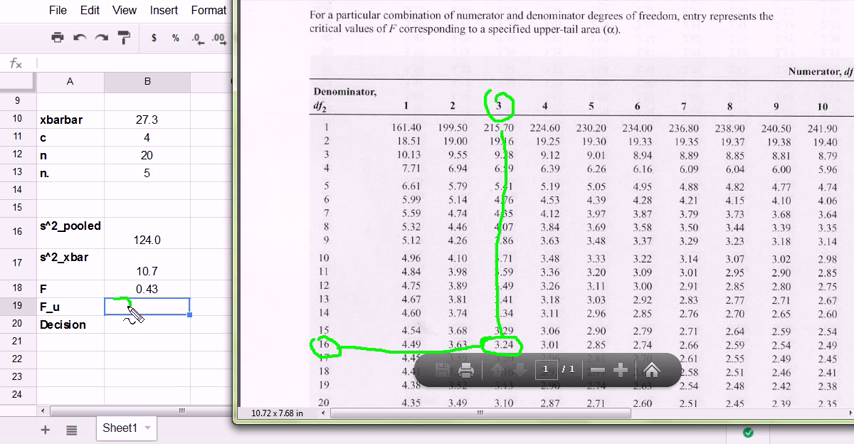
{"action": "type", "text": "3.2"}
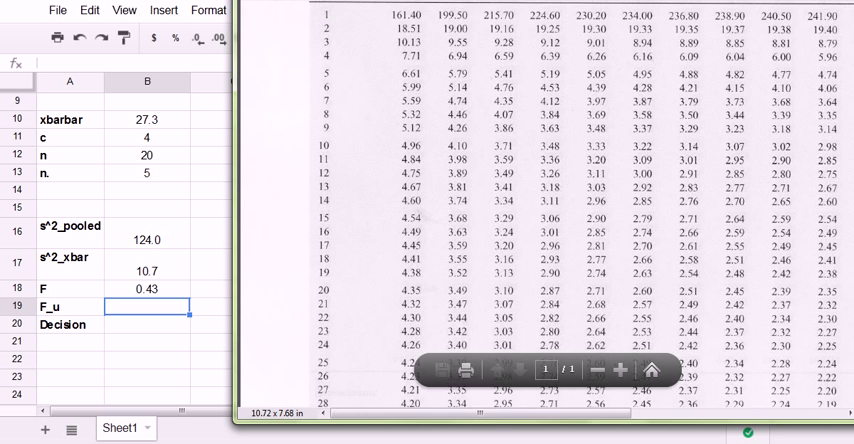
{"action": "scroll", "scroll_direction": "down", "scroll_amount": 3}
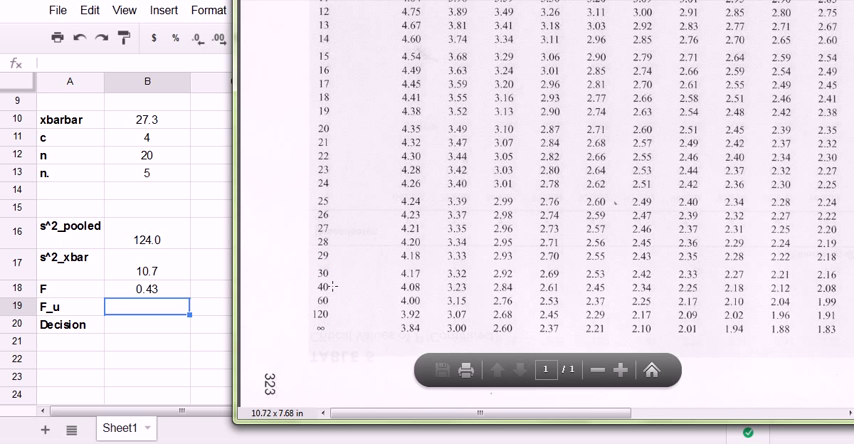
{"action": "mouse_move", "coordinate": [320, 288]}
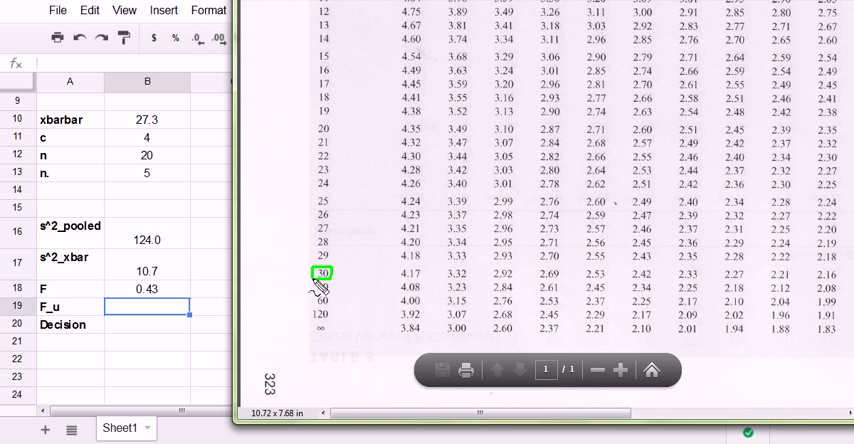
{"action": "scroll", "scroll_direction": "up", "scroll_amount": 3}
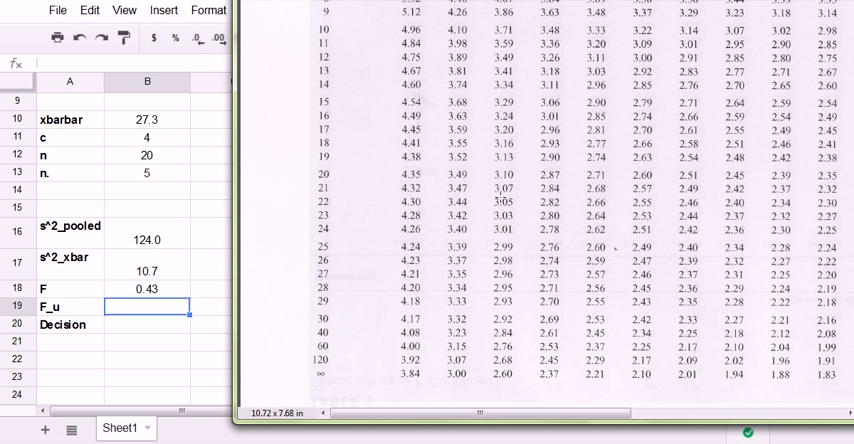
{"action": "scroll", "scroll_direction": "up", "scroll_amount": 3}
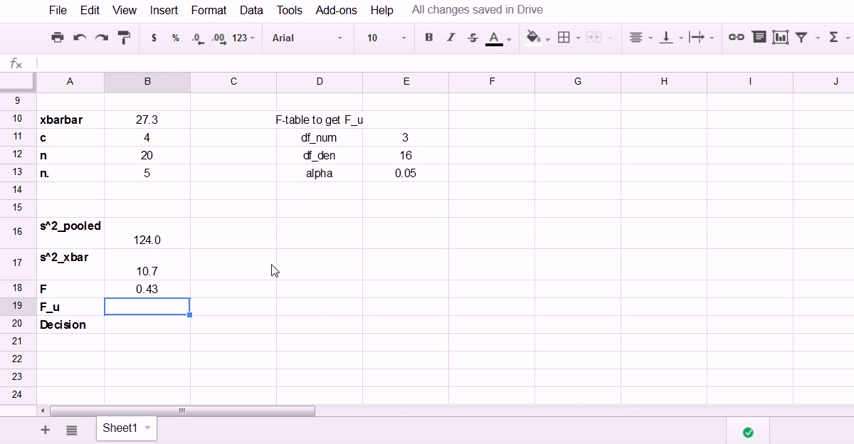
Record F_u as 3.24 and the decision 'Fail to Reject Ho'.
{"action": "type", "text": "3.24"}
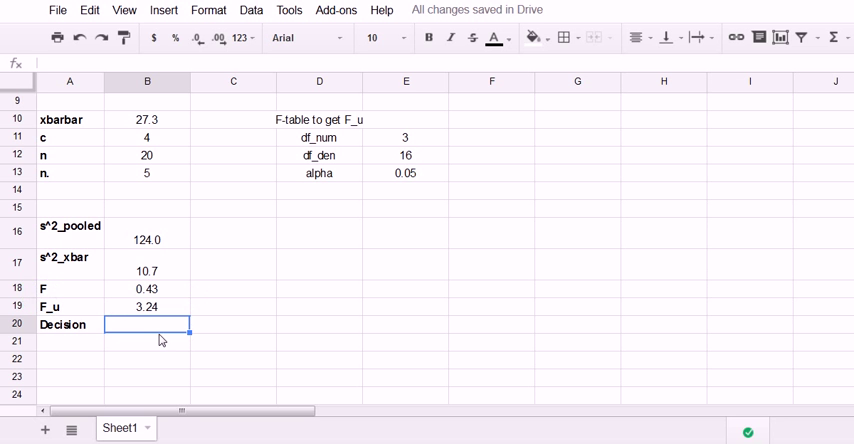
{"action": "type", "text": "Fail to Rejec"}
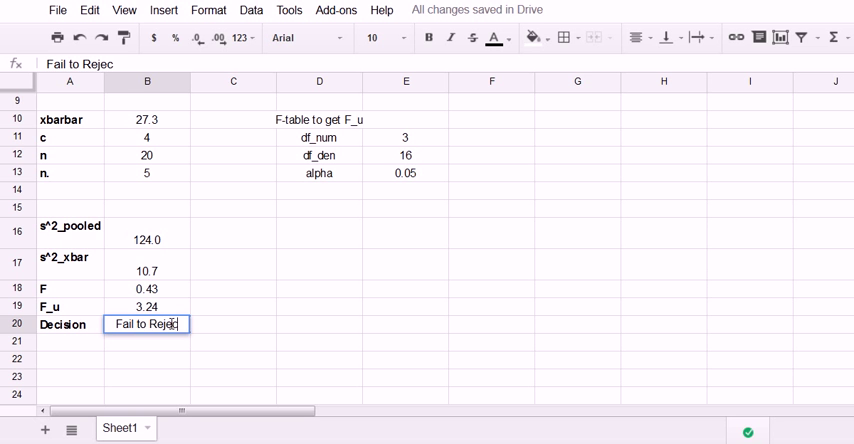
{"action": "type", "text": "Ho"}
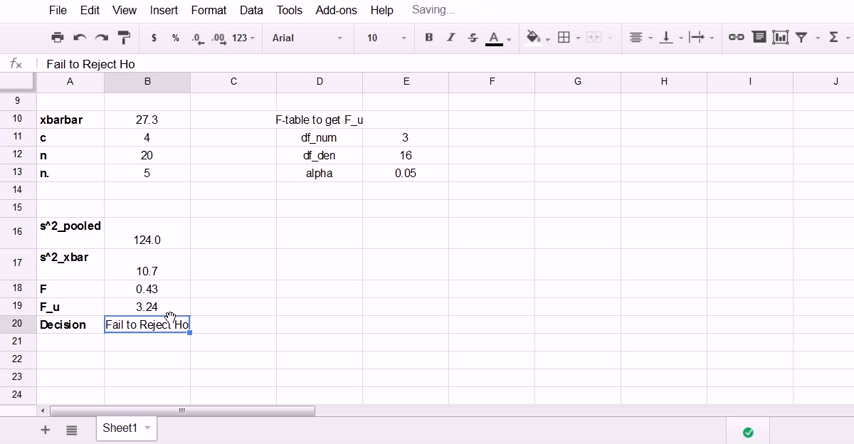
{"action": "left_click", "coordinate": [234, 324]}
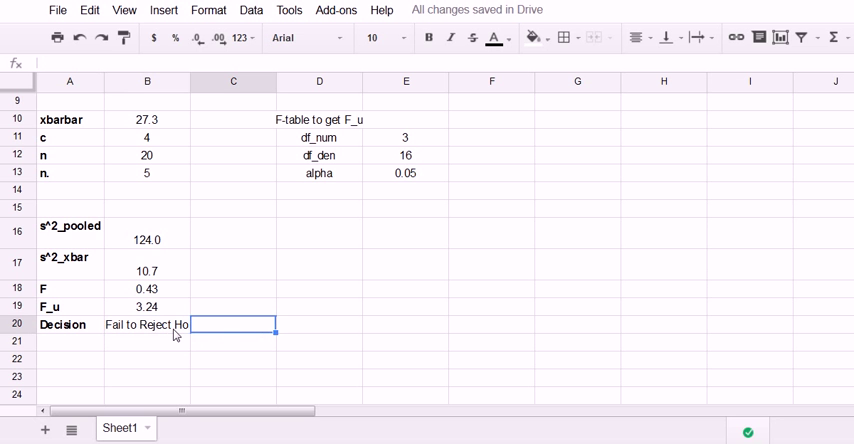
{"action": "scroll", "scroll_direction": "up", "scroll_amount": 3}
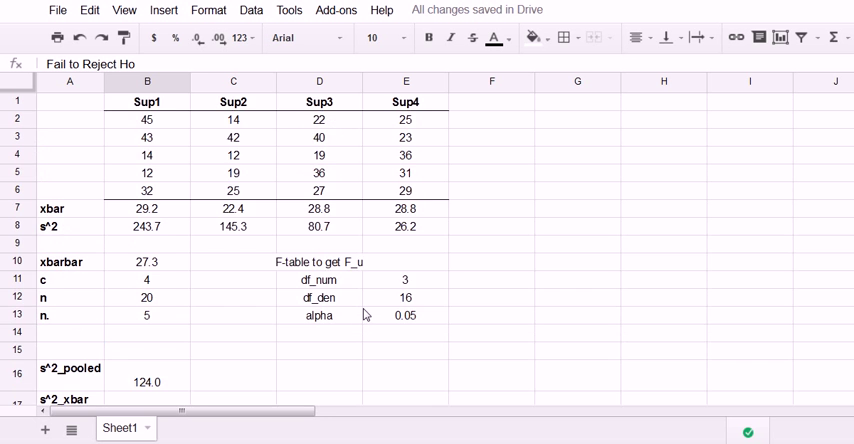
{"action": "scroll", "scroll_direction": "down", "scroll_amount": 3}
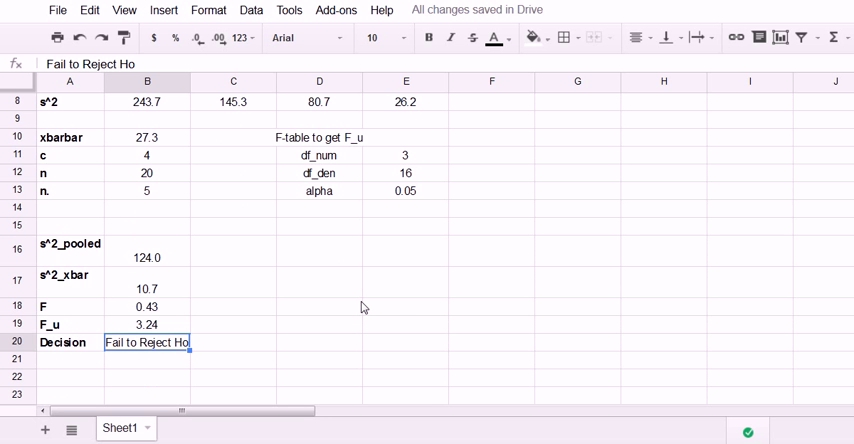
{"action": "scroll", "scroll_direction": "up", "scroll_amount": 3}
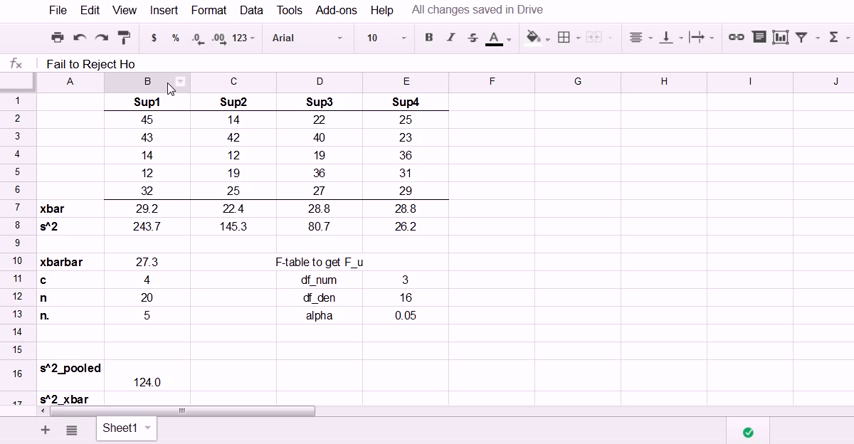
{"action": "mouse_move", "coordinate": [510, 92]}
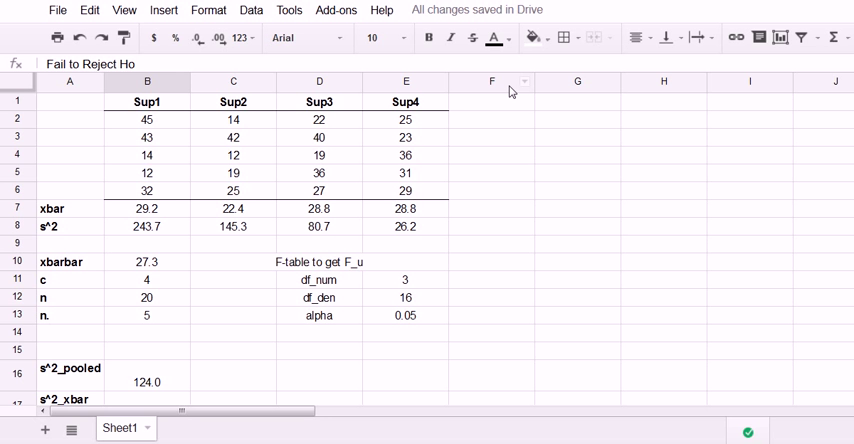
{"action": "scroll", "scroll_direction": "down", "scroll_amount": 3}
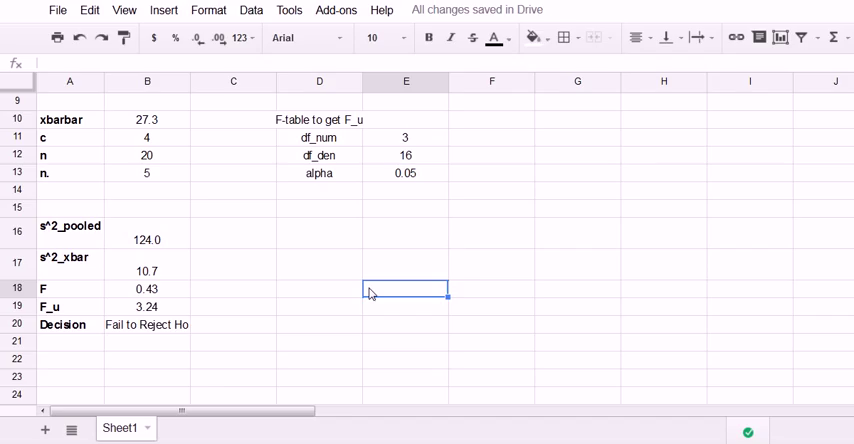
{"action": "mouse_move", "coordinate": [344, 288]}
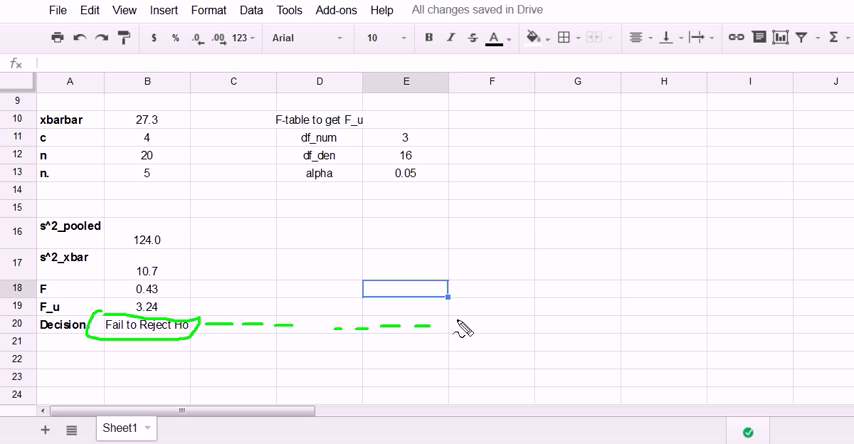
{"action": "mouse_move", "coordinate": [316, 328]}
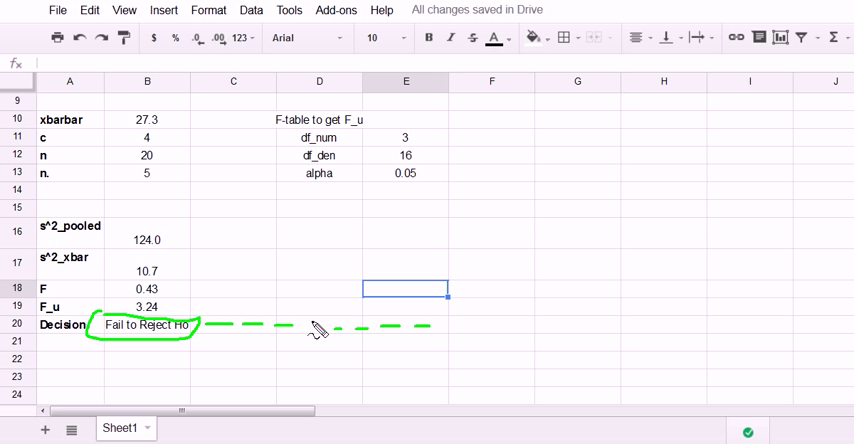
{"action": "scroll", "scroll_direction": "up", "scroll_amount": 3}
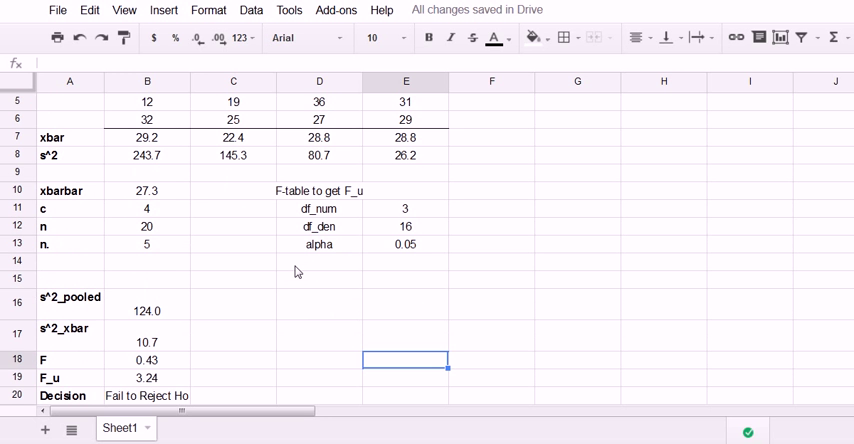
{"action": "scroll", "scroll_direction": "up", "scroll_amount": 3}
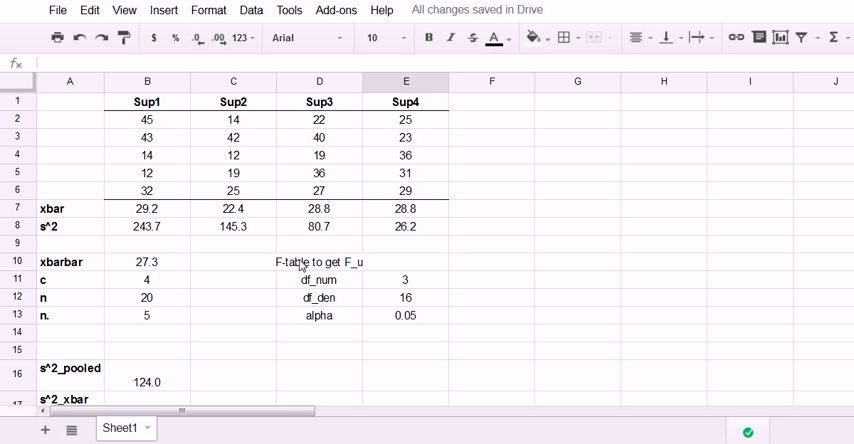
{"action": "mouse_move", "coordinate": [68, 242]}
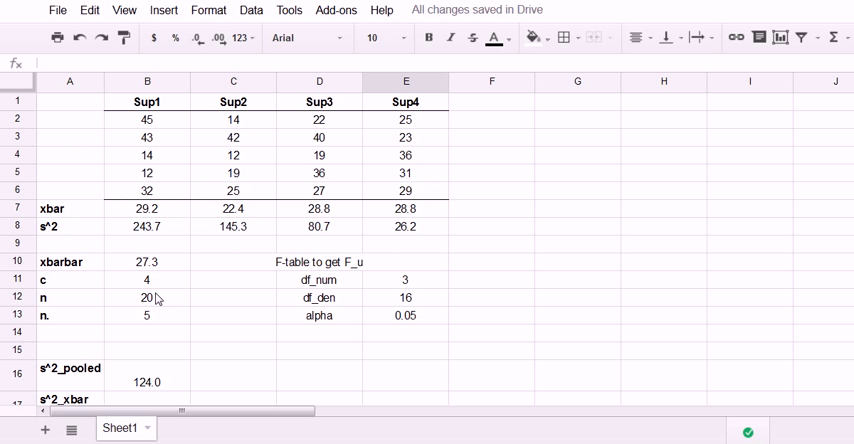
{"action": "mouse_move", "coordinate": [236, 196]}
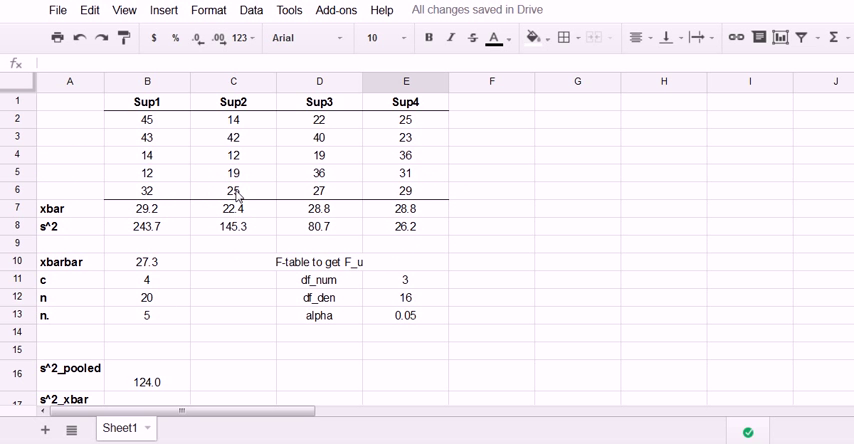